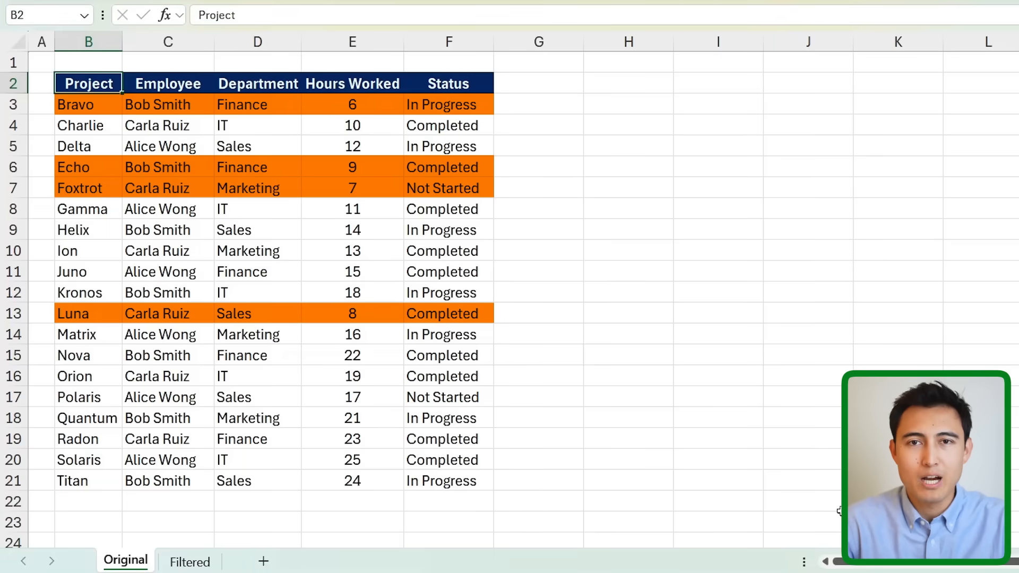
- Show the Lookup sheet with its Alice Wong criterion after glancing at the Original data
click(189, 561)
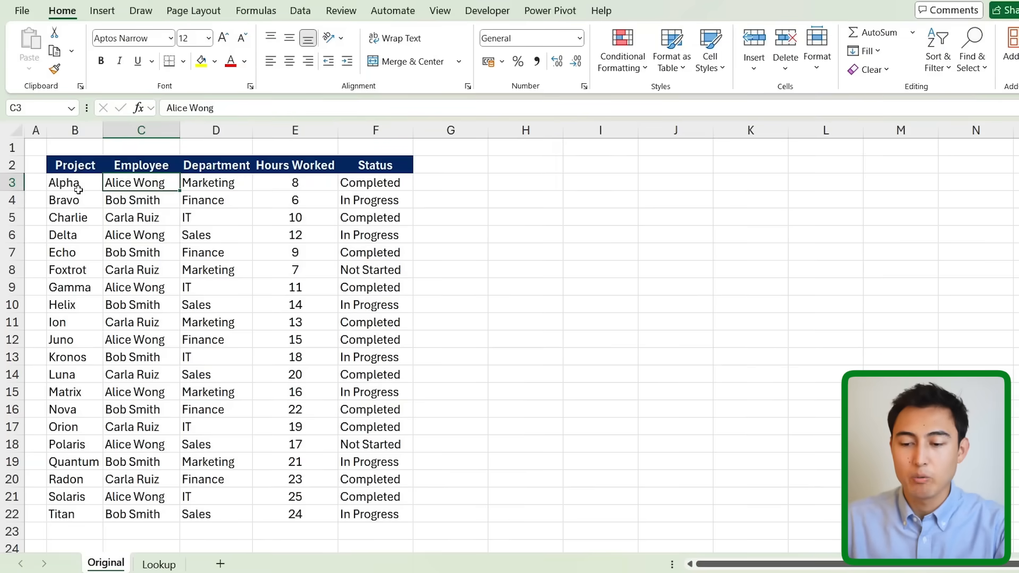
click(159, 563)
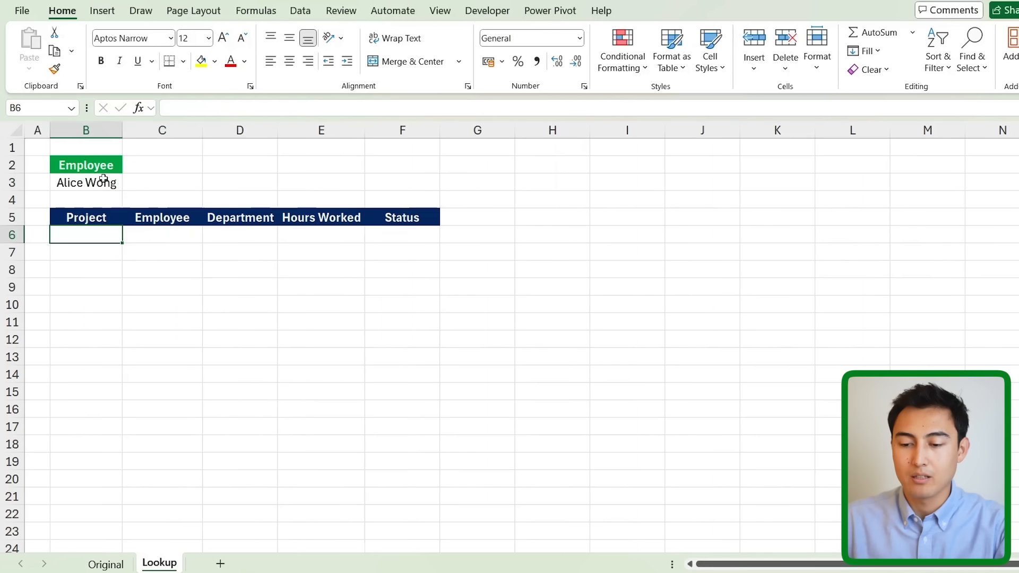
click(85, 173)
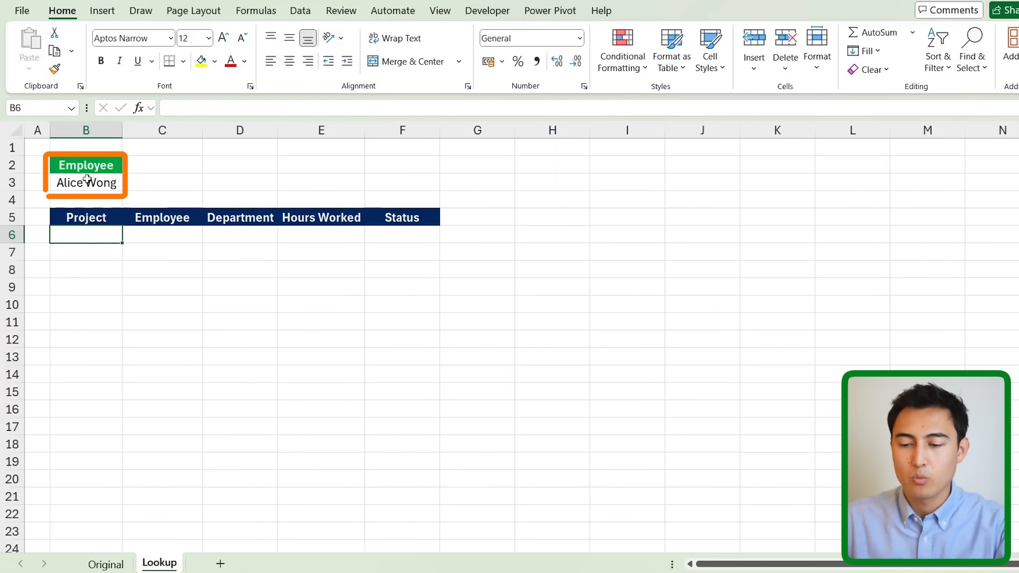
click(106, 564)
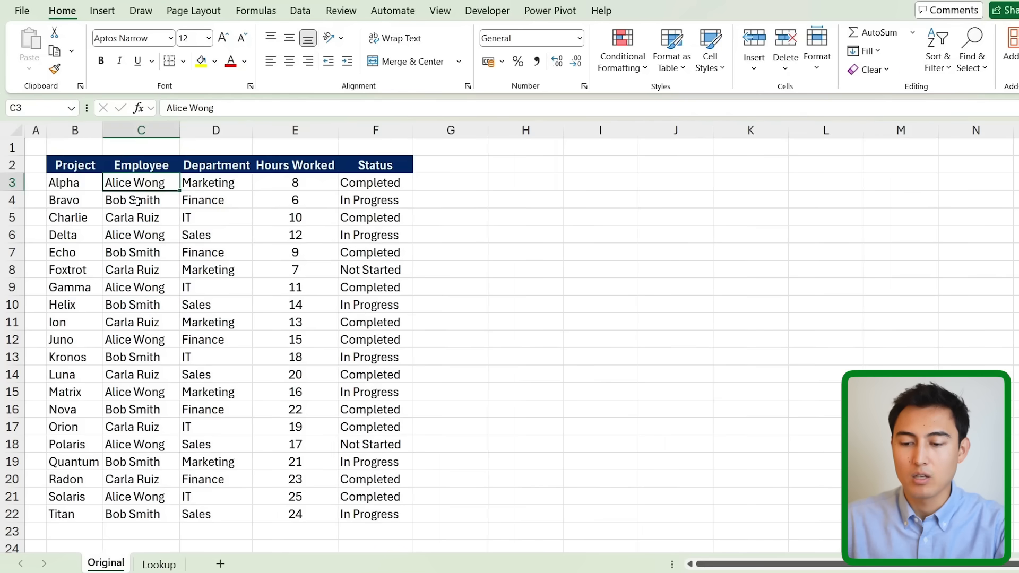
click(158, 563)
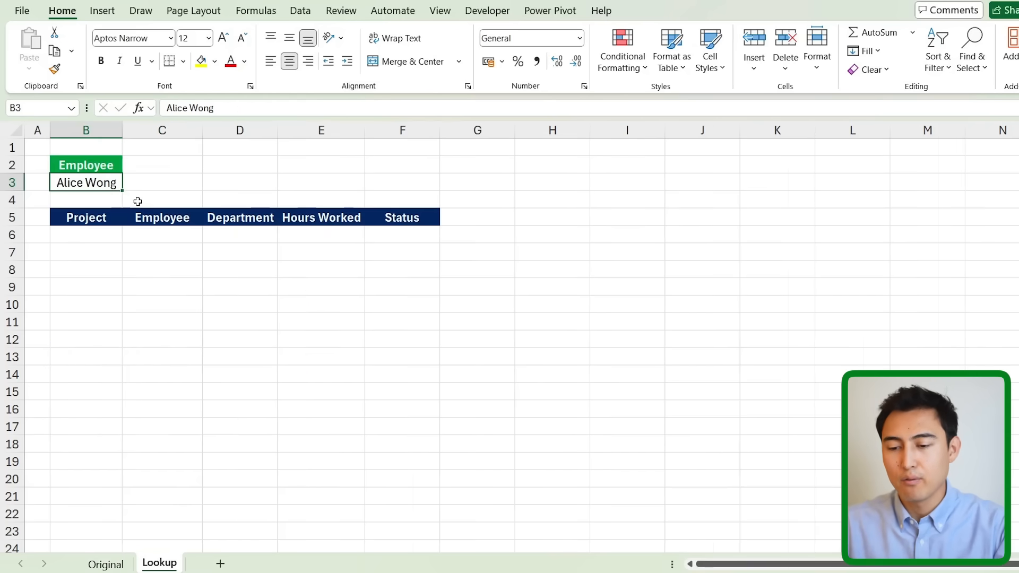
- Enter =XLOOKUP(B3,Original!C2:C22,Original!B2:F22) in B6, returning Alice Wong's Alpha row
click(86, 235)
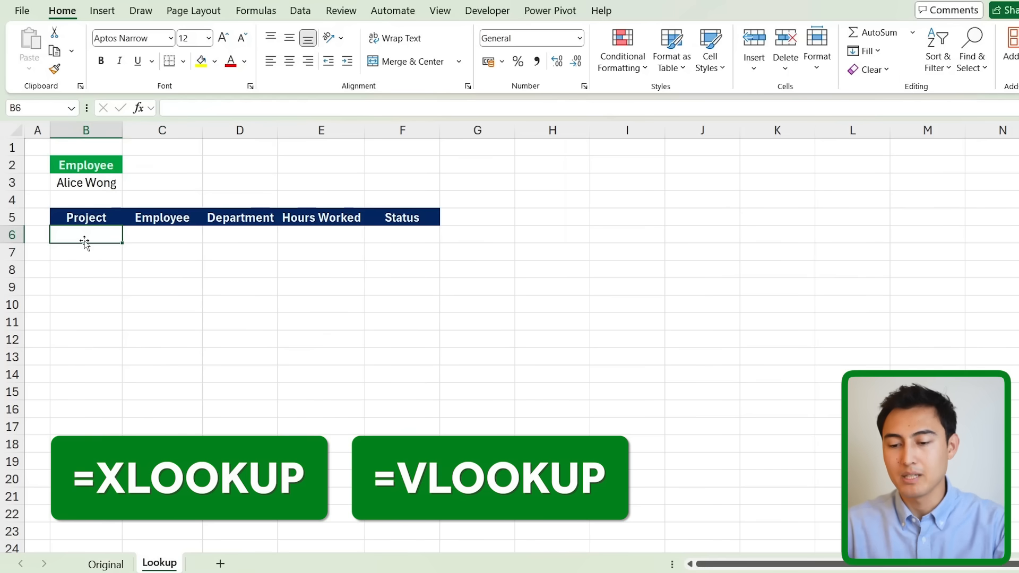
text(=xl)
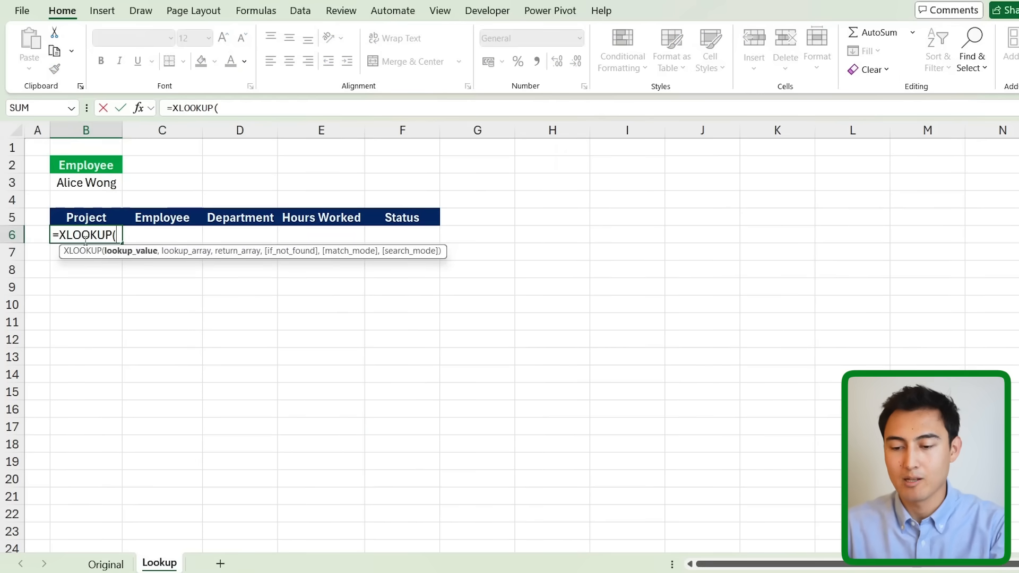
click(86, 182)
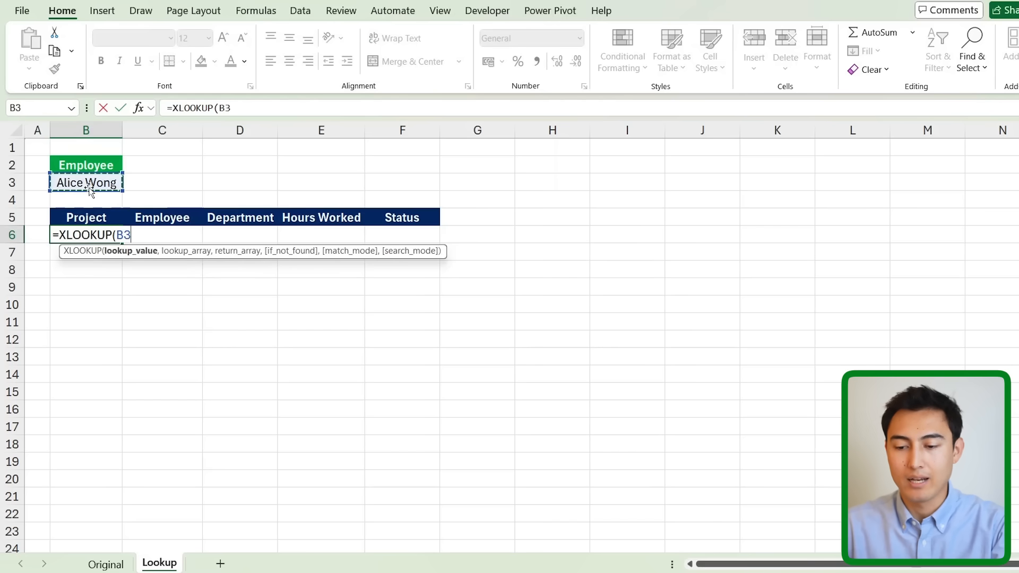
text(,)
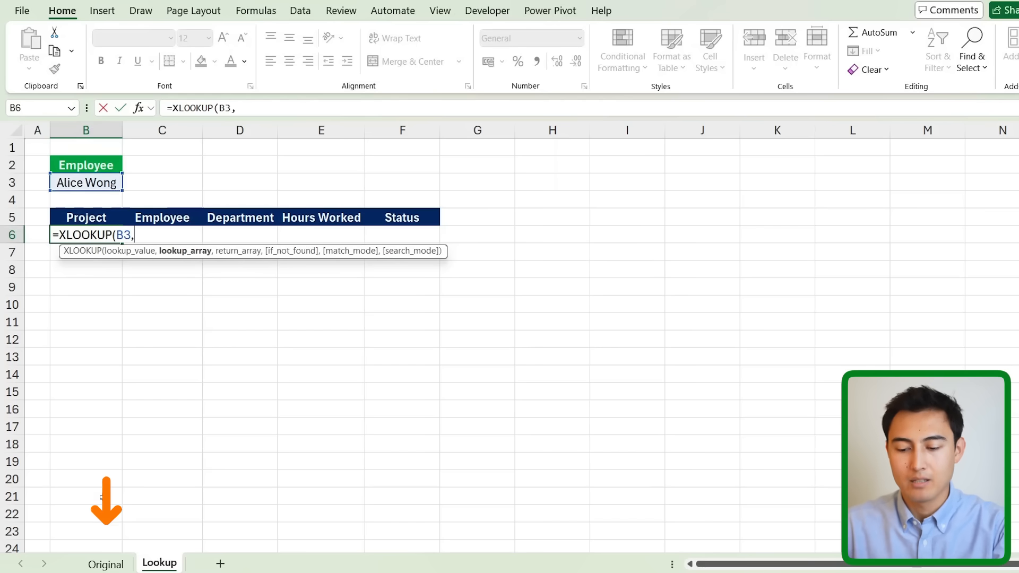
click(106, 562)
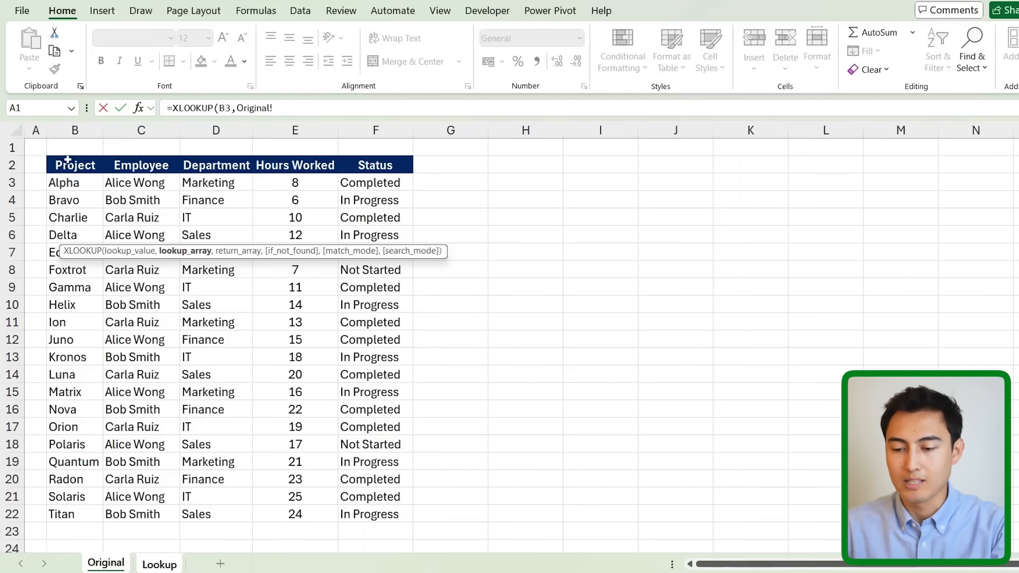
click(141, 164)
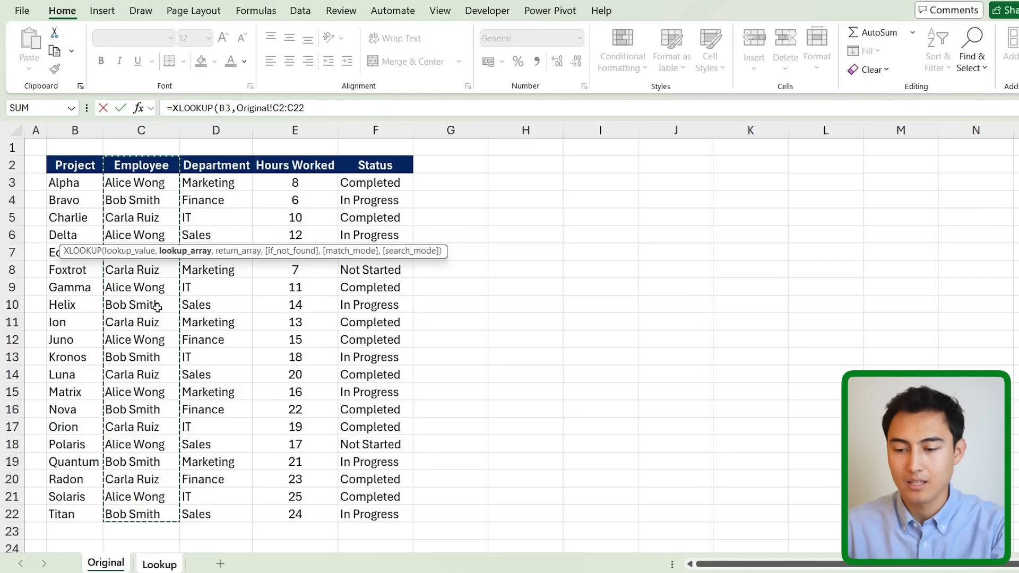
text(,)
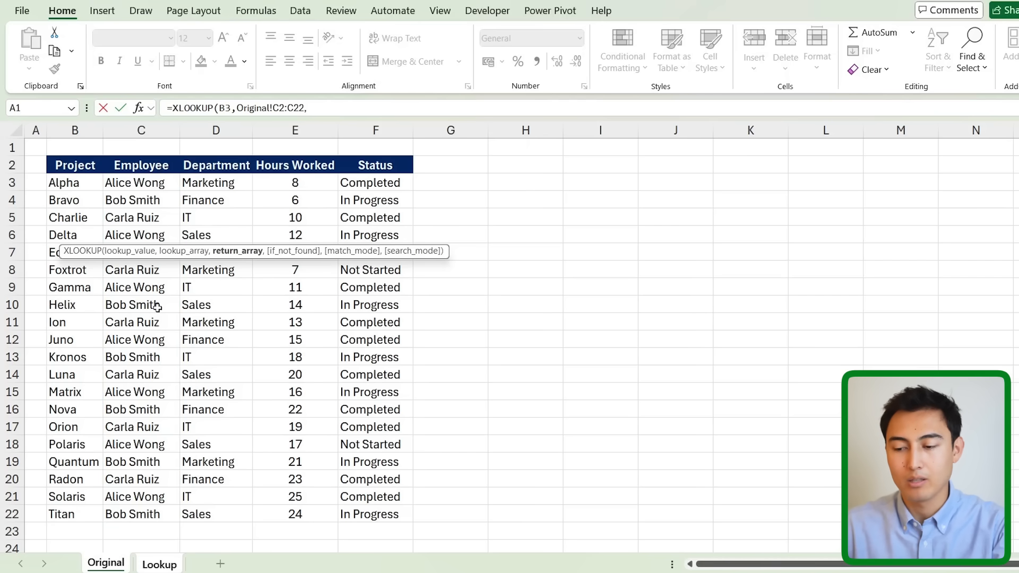
drag(75, 165, 335, 339)
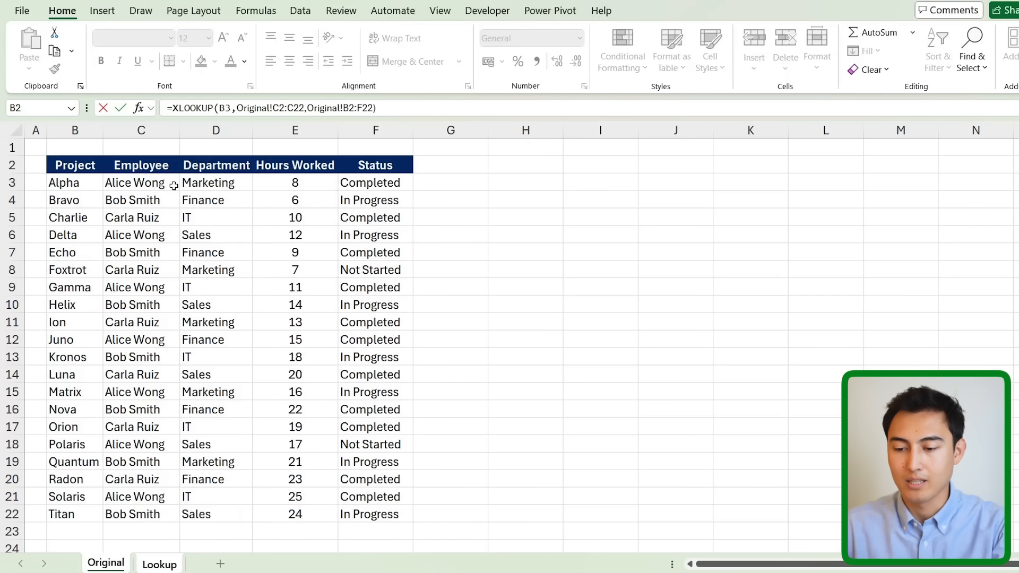
click(159, 562)
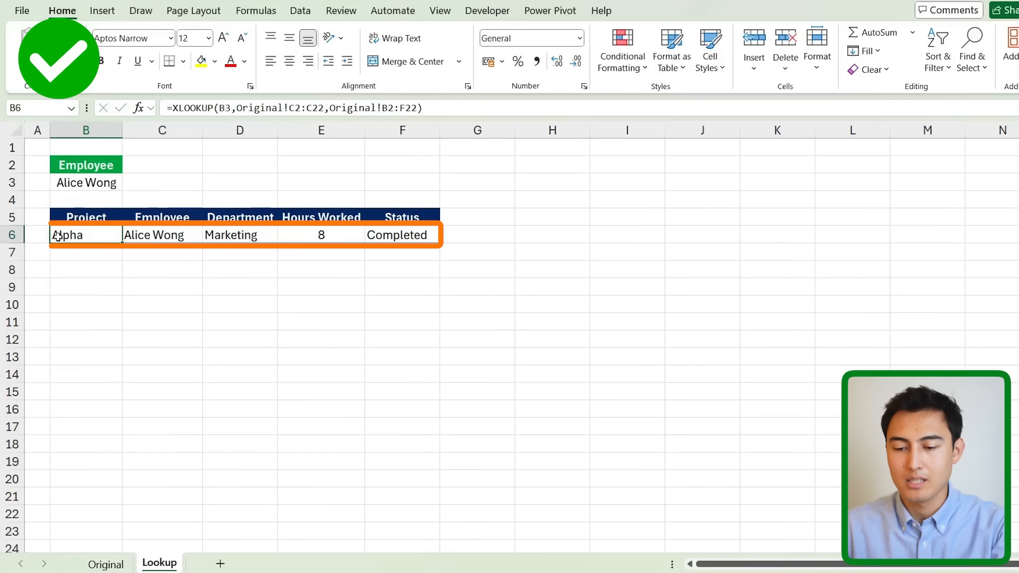
- Compare Alice Wong's Alpha, Delta and Gamma rows on Original, then delete B6's result
click(105, 563)
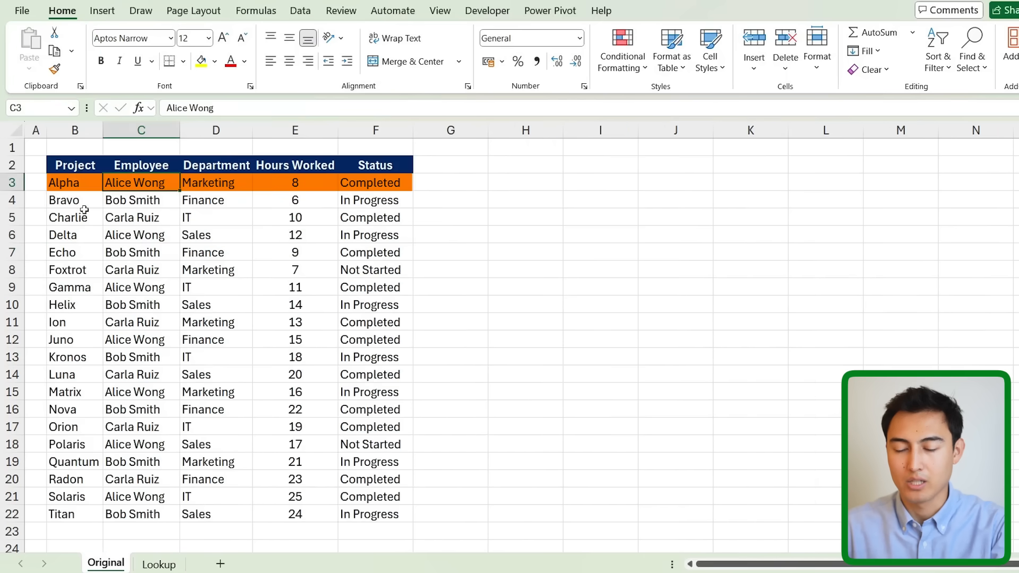
click(75, 183)
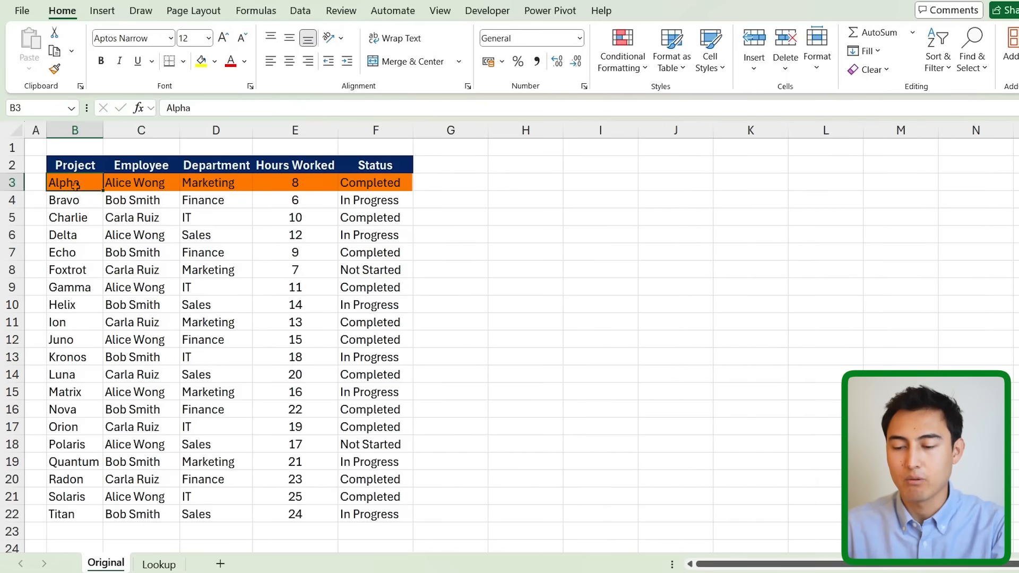
click(160, 563)
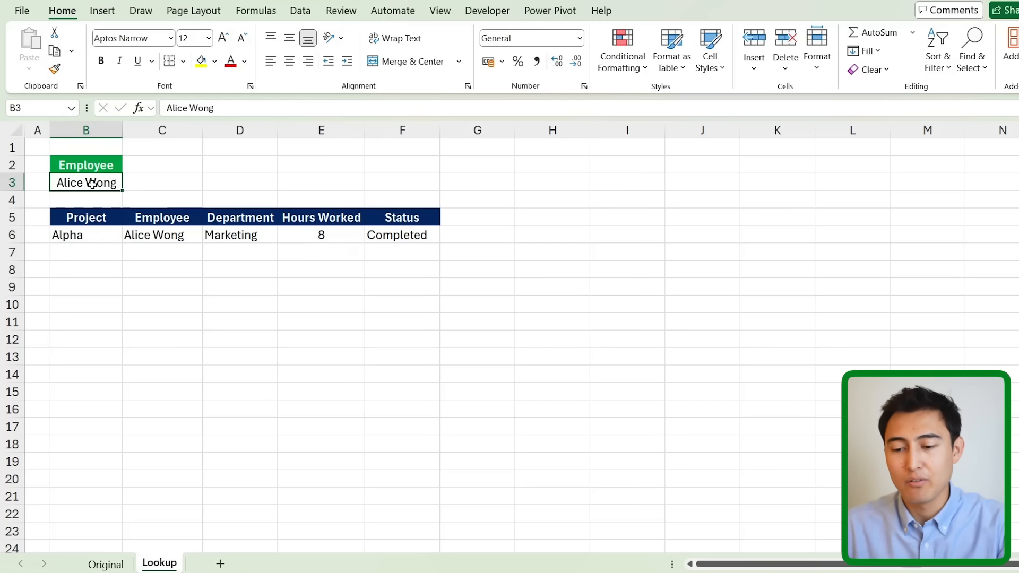
click(105, 563)
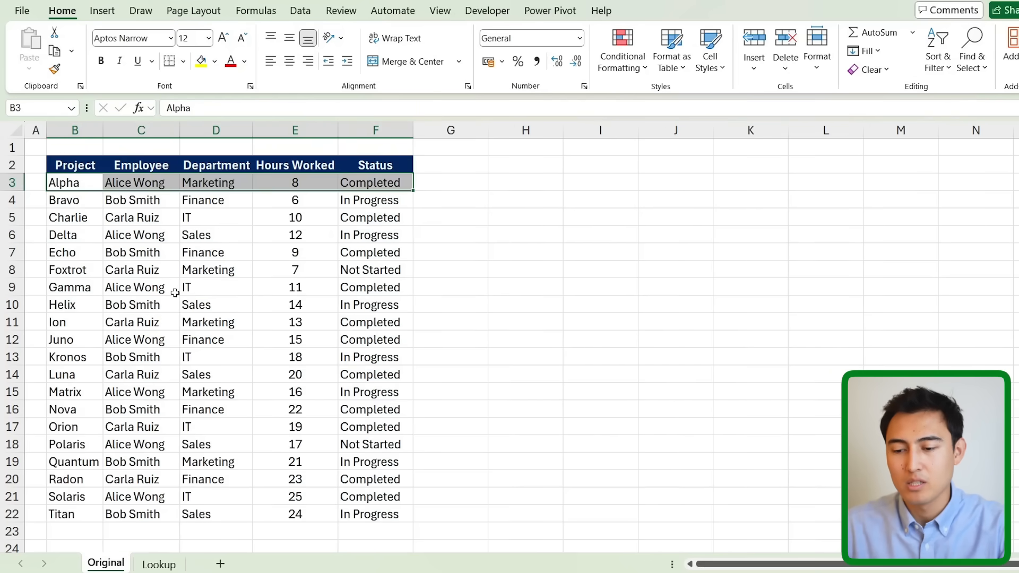
click(141, 183)
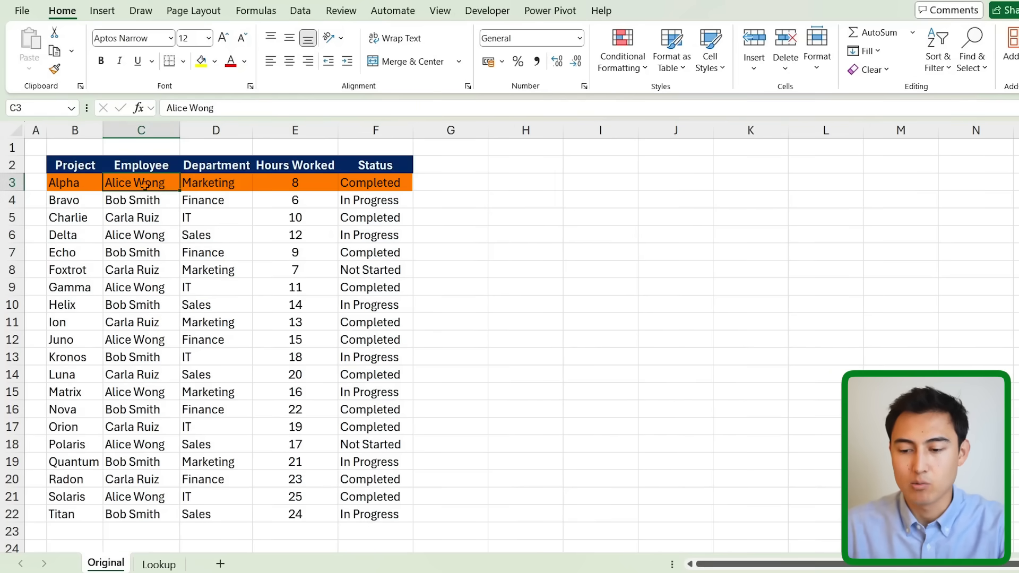
click(141, 235)
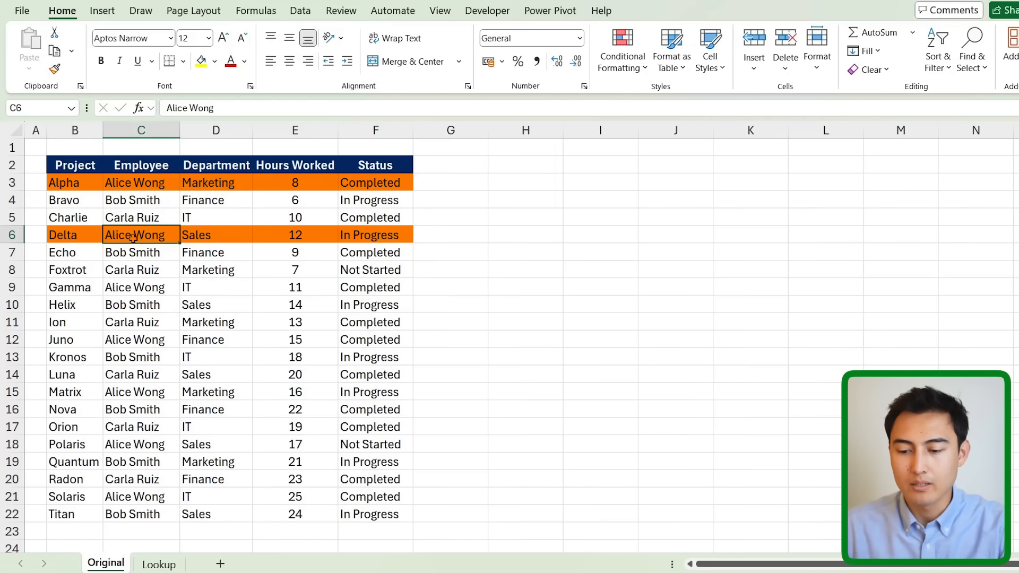
click(141, 287)
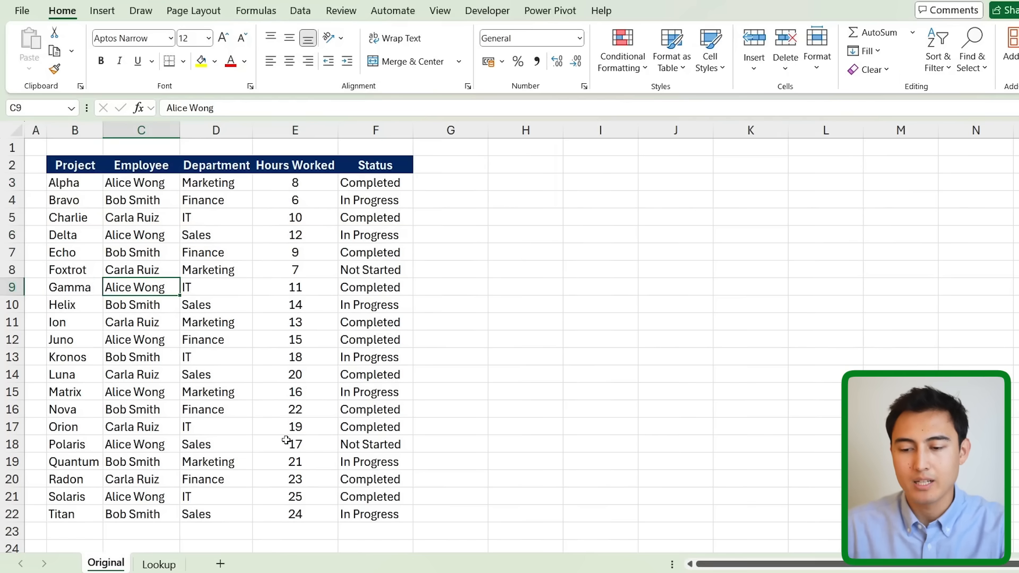
click(159, 562)
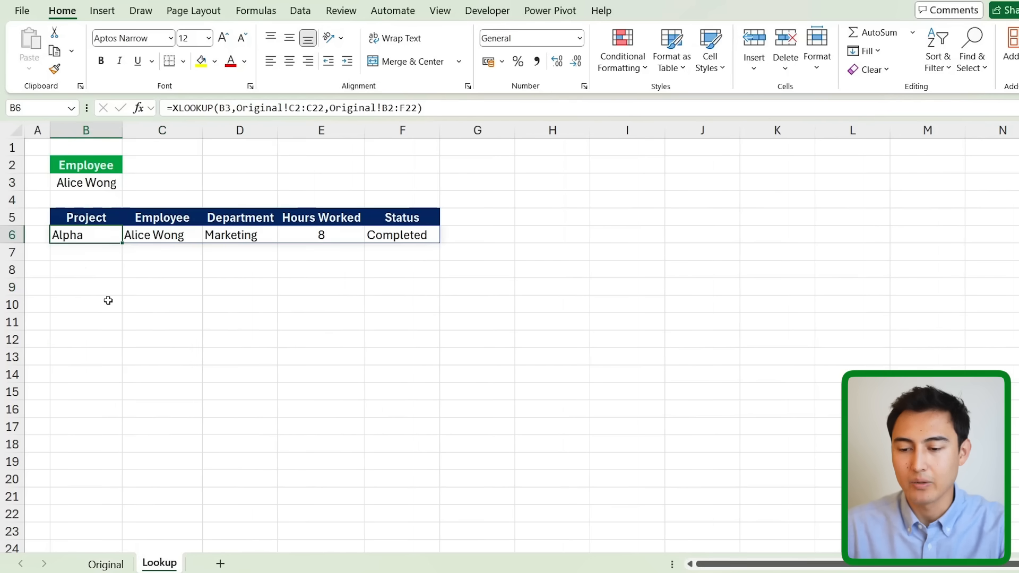
key(Delete)
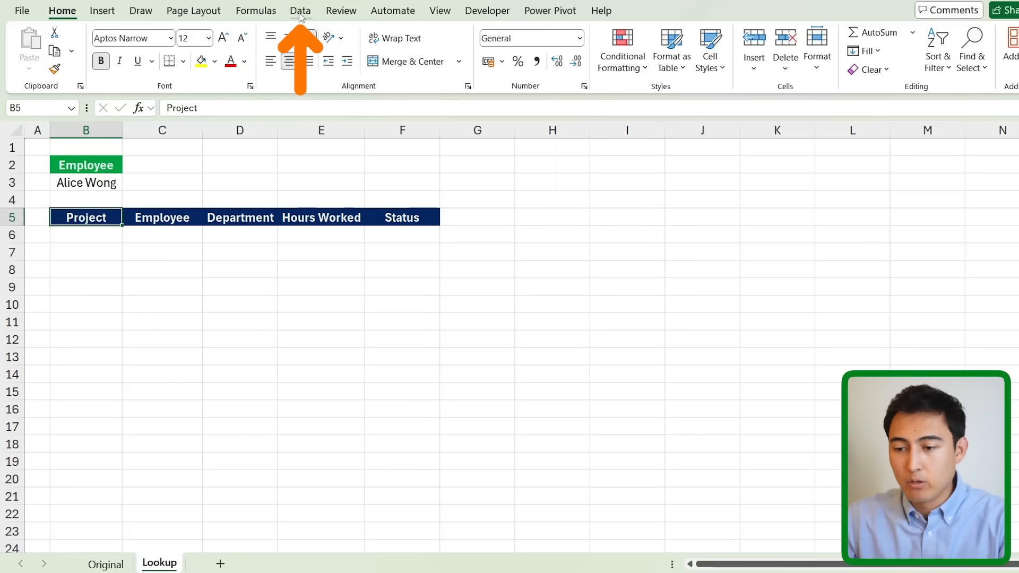
- Run an Advanced Filter on the Original table, copying matches to Lookup!$B$5
click(300, 10)
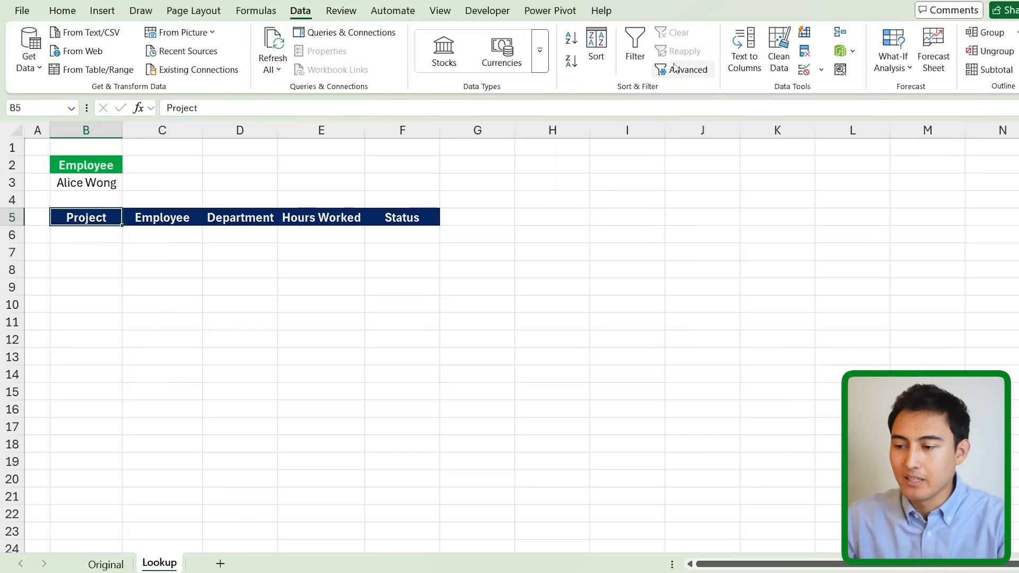
mouse_move(682, 69)
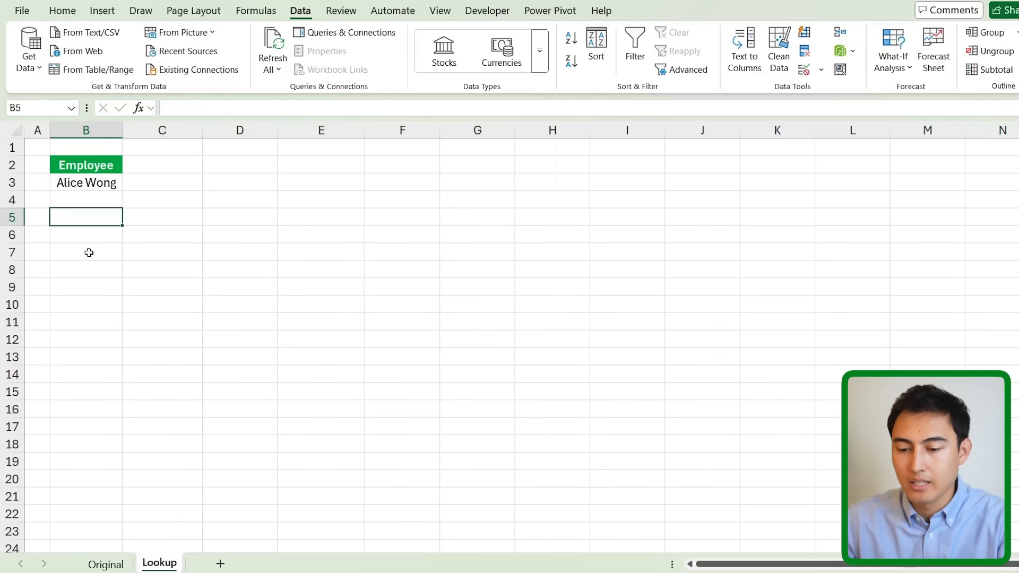
mouse_move(683, 69)
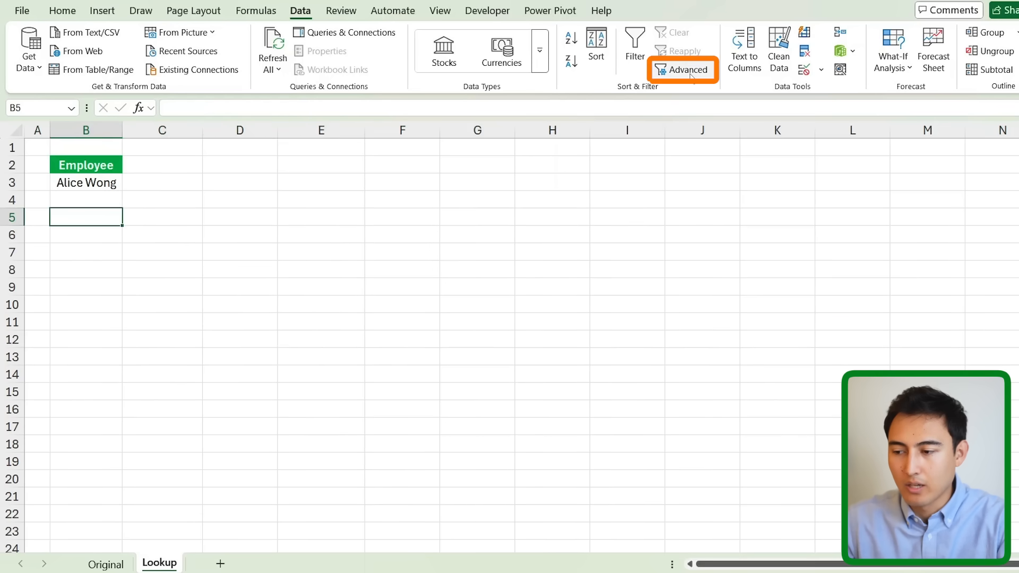
click(681, 70)
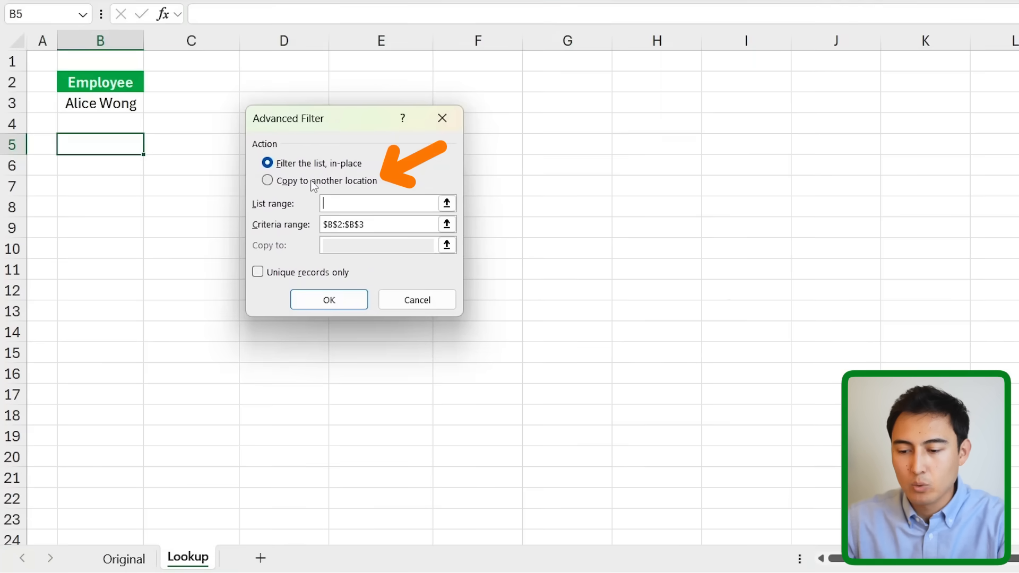
click(267, 180)
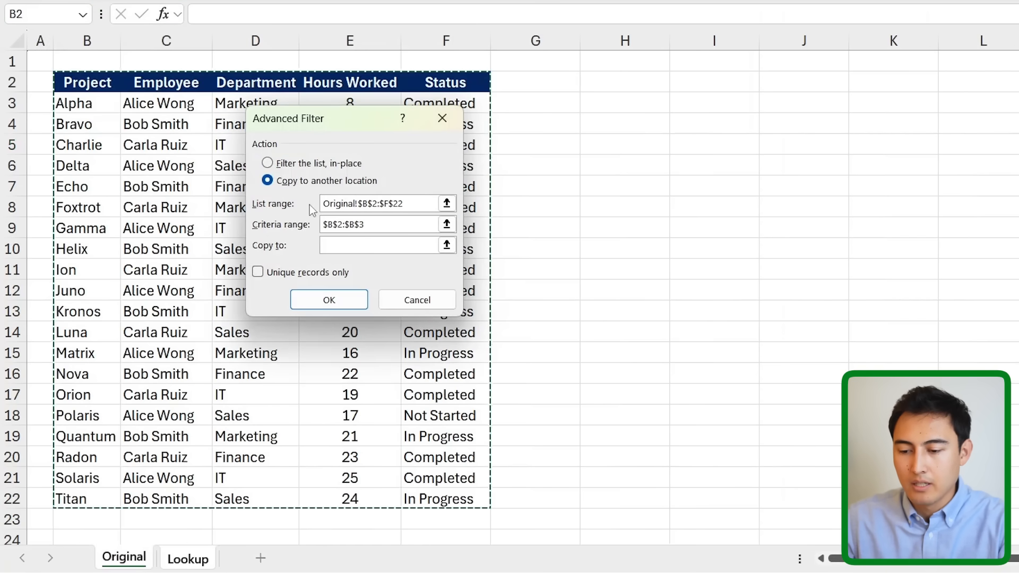
click(187, 557)
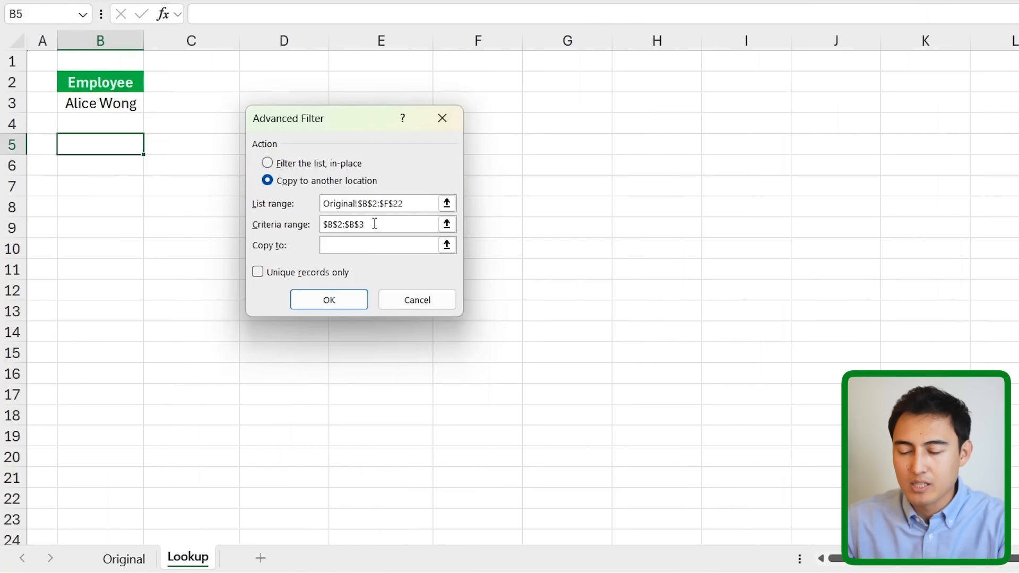
click(446, 223)
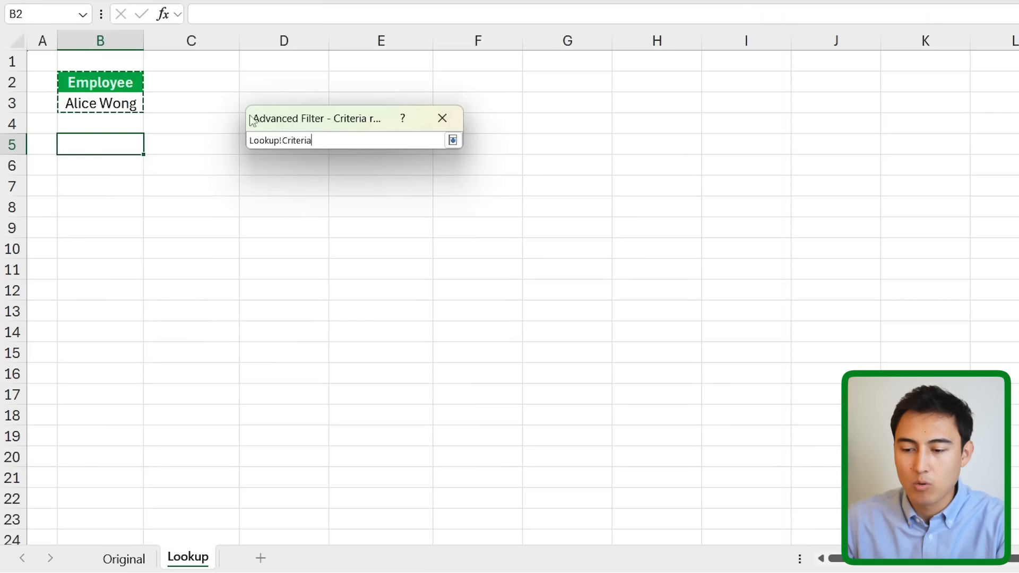
click(451, 140)
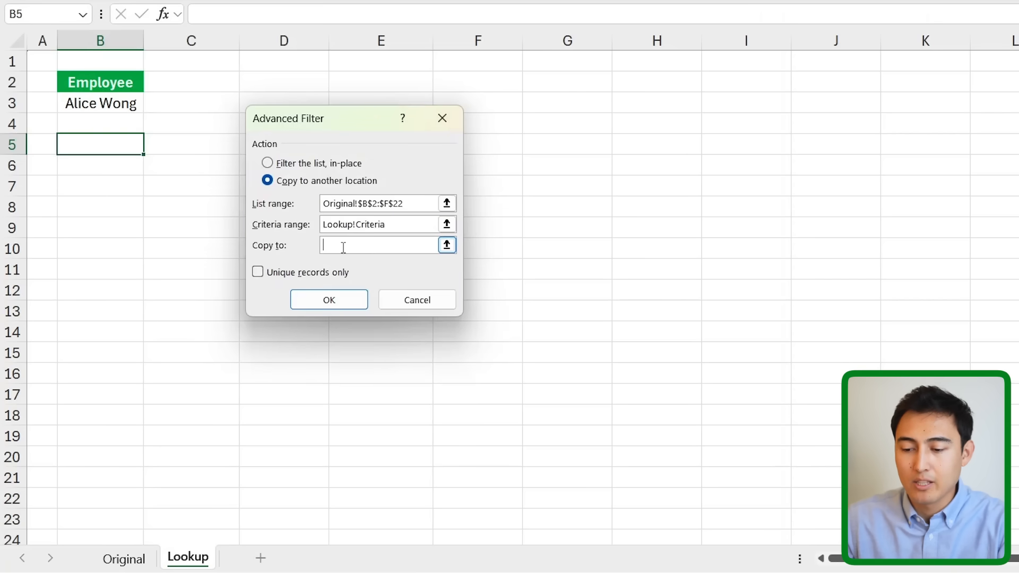
click(101, 144)
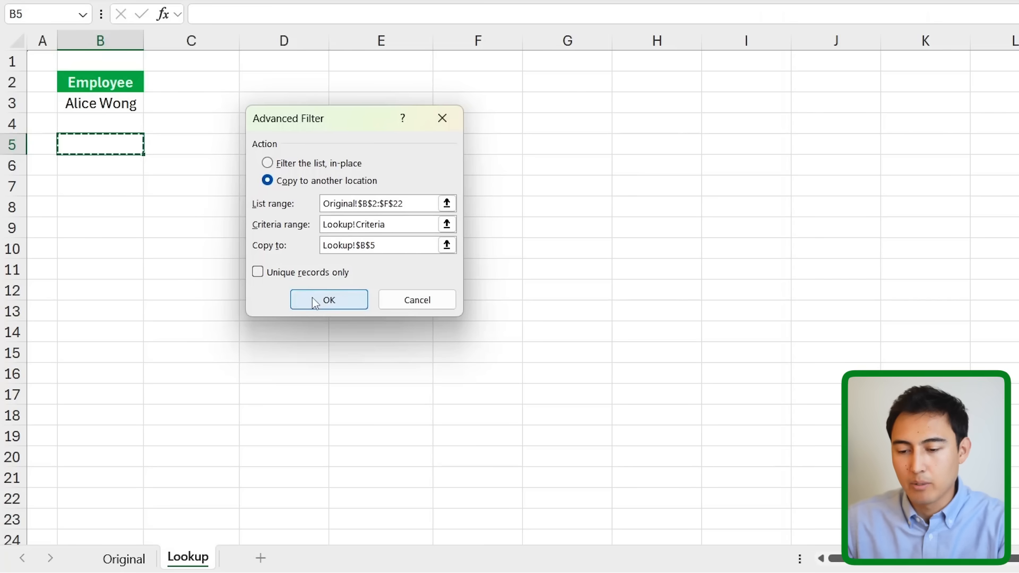
click(328, 299)
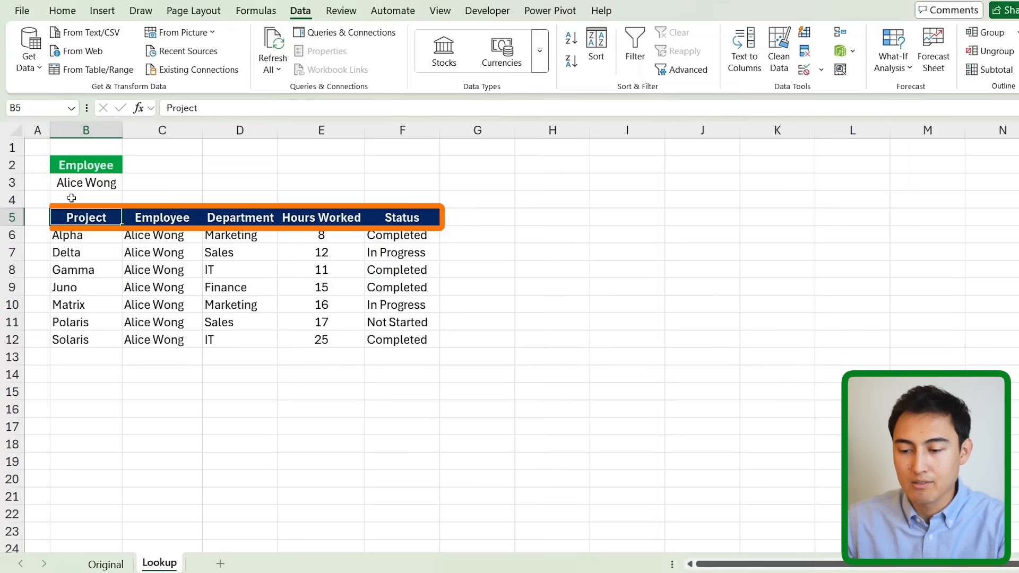
- Delete the copied rows and set the criterion to Hours Worked >10 in B2:B3
click(85, 234)
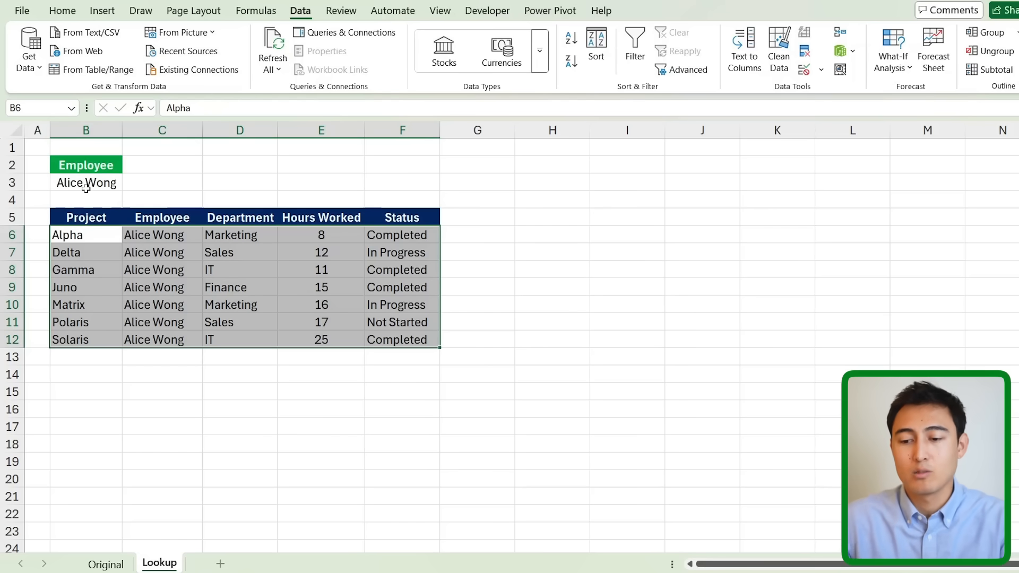
click(86, 182)
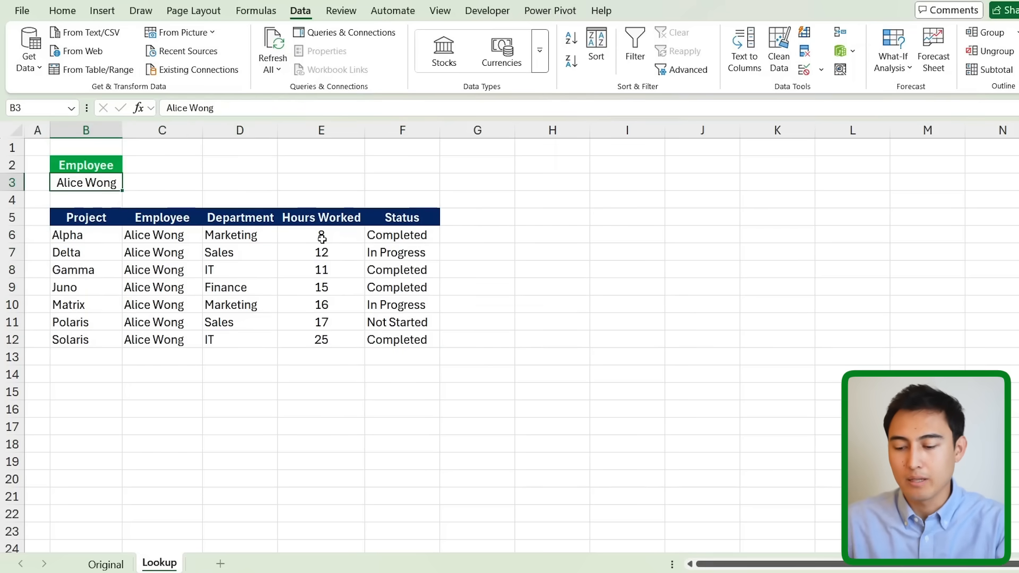
text(>10)
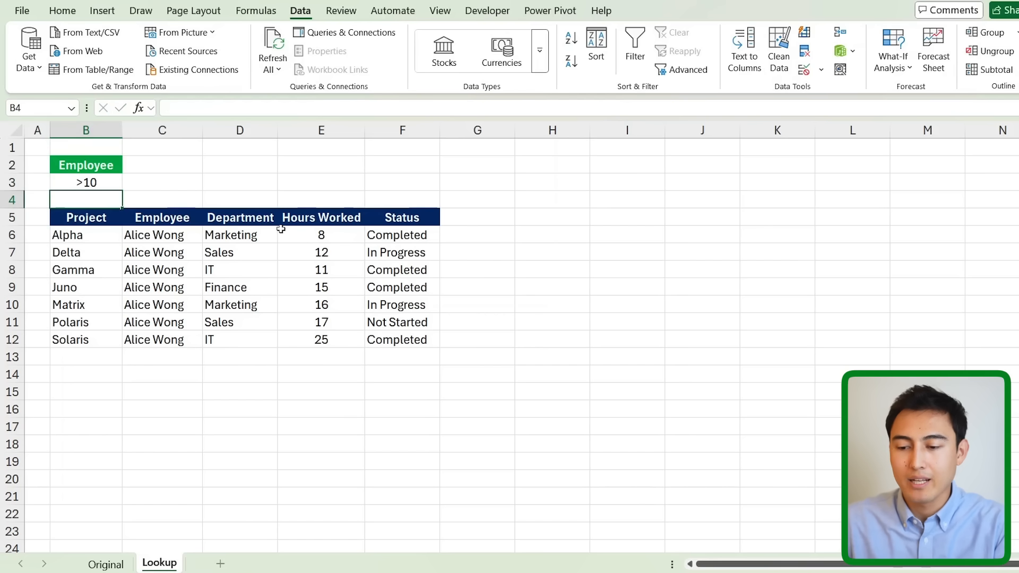
click(85, 165)
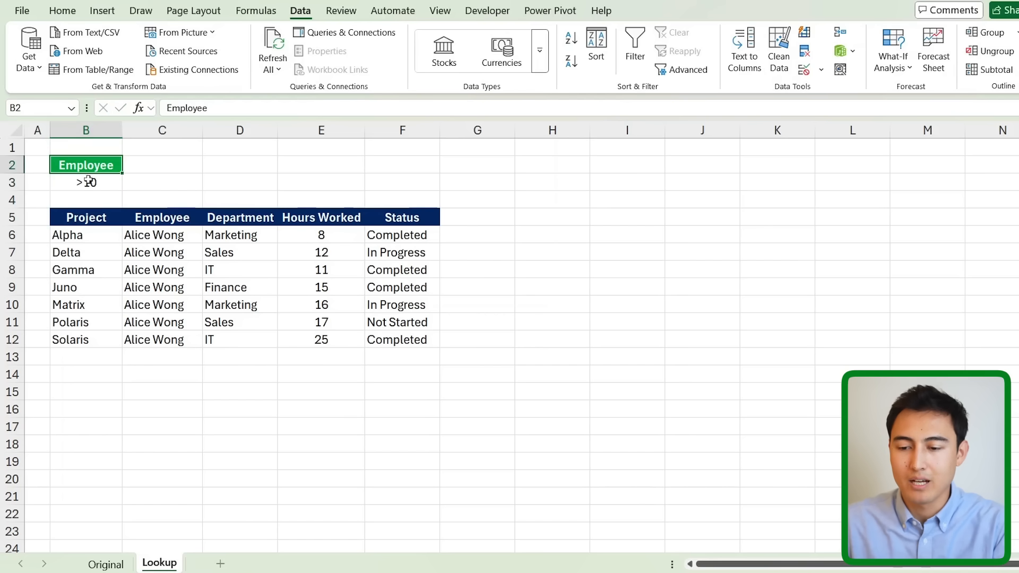
text(Hours Worked)
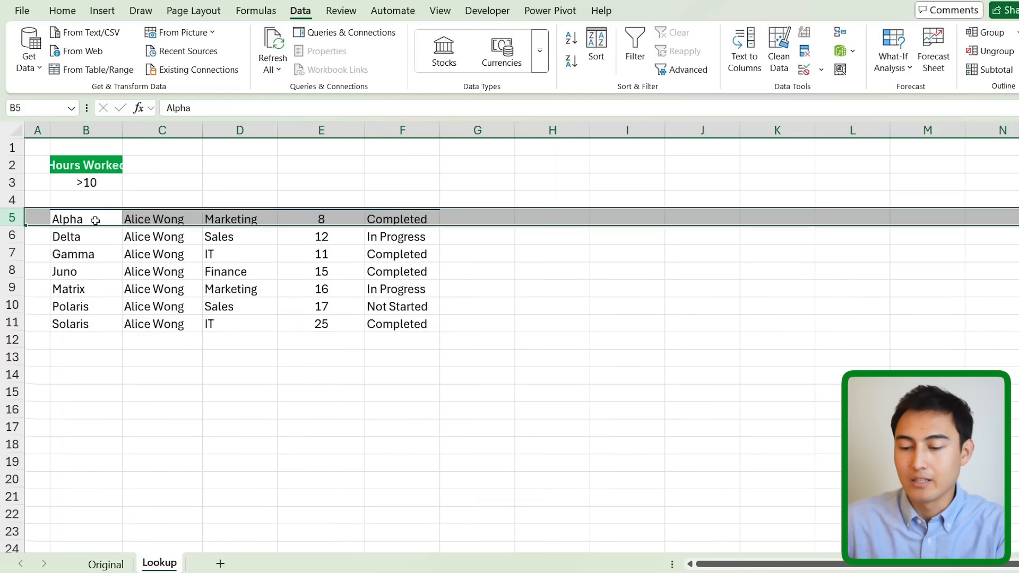
click(682, 69)
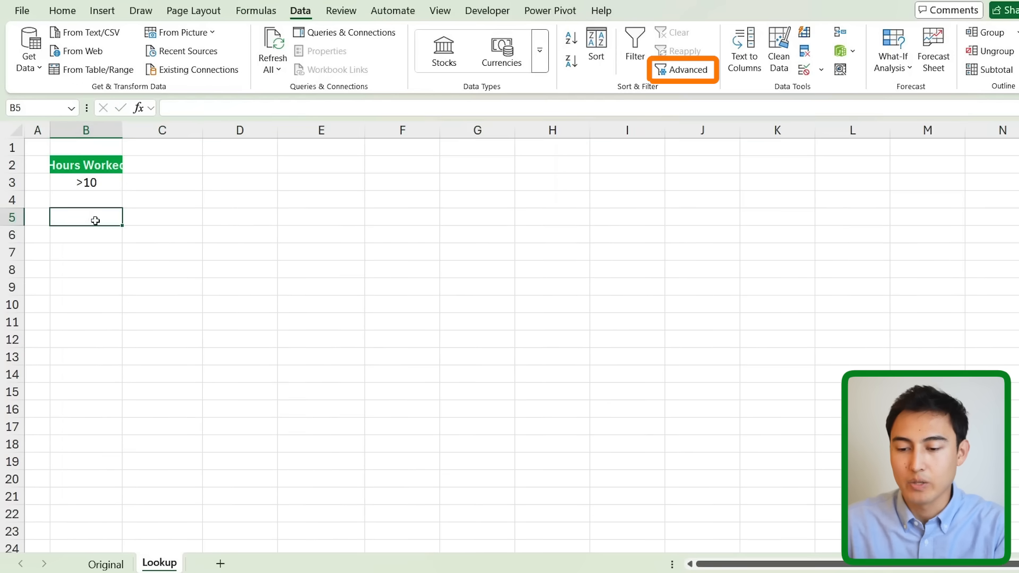
- Rerun Advanced Filter with Lookup criteria, copying the >10-hour rows (Delta through Titan) to B5
click(682, 70)
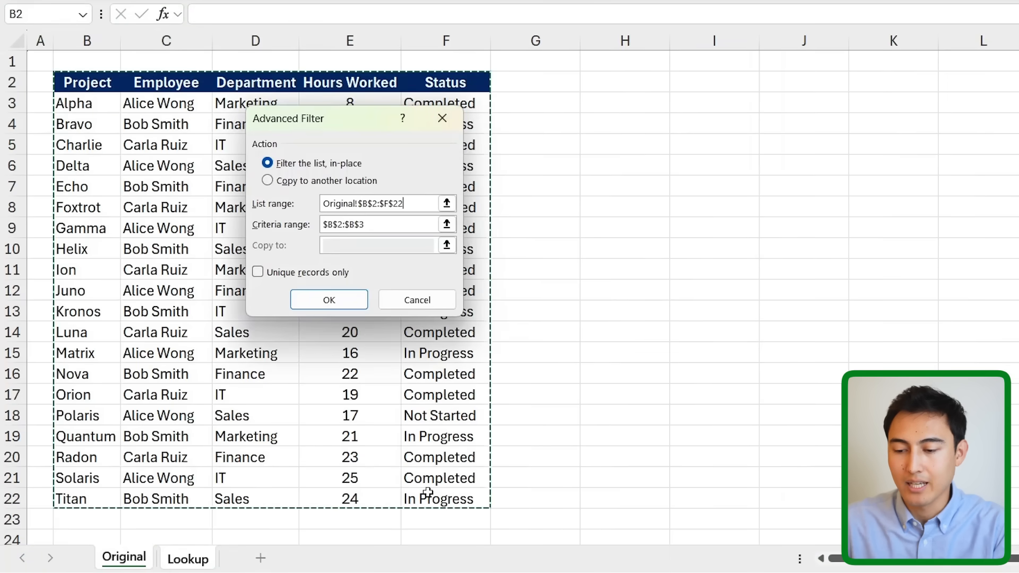
click(447, 224)
text(Lookup!Criteria)
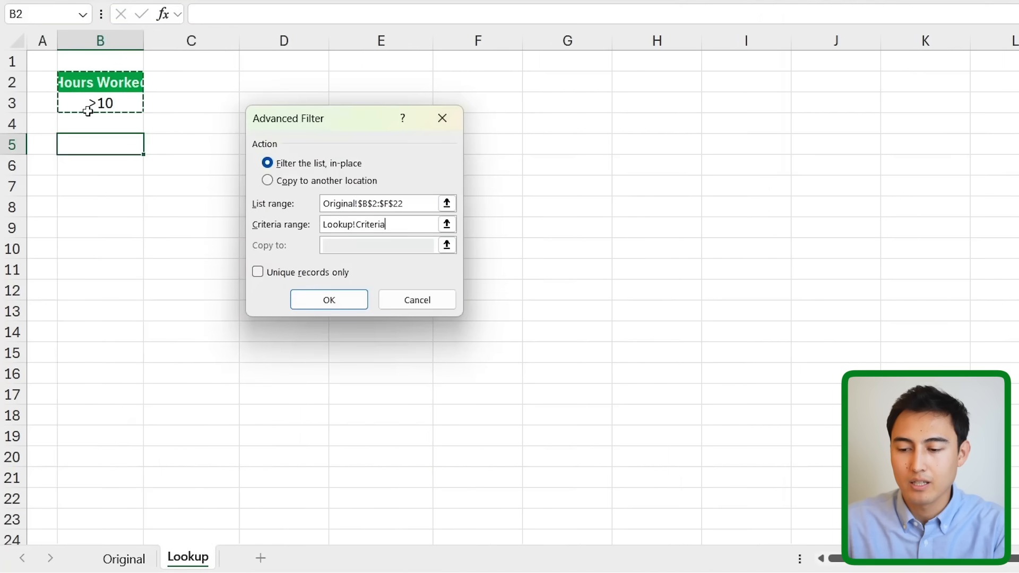
click(267, 179)
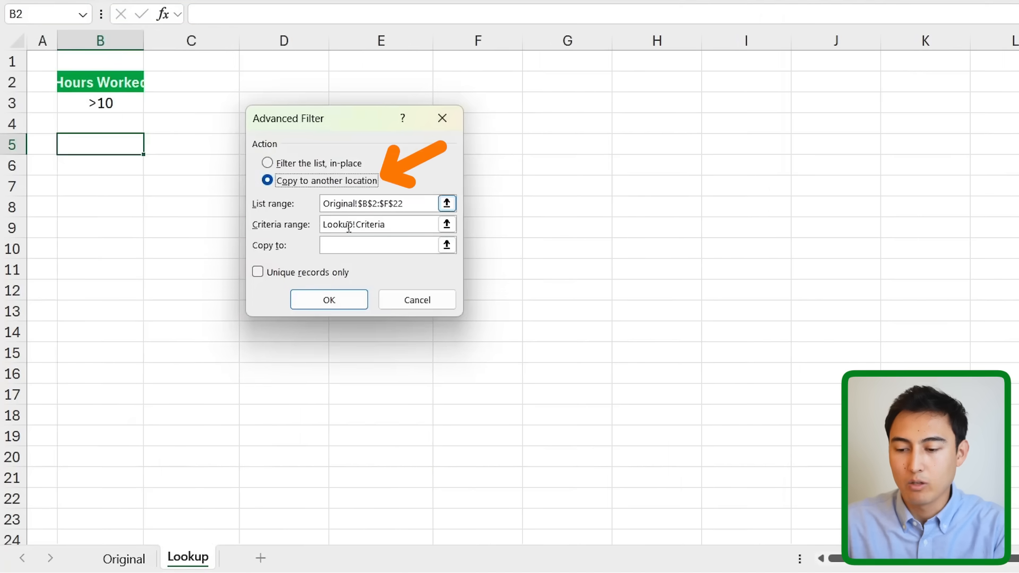
click(100, 144)
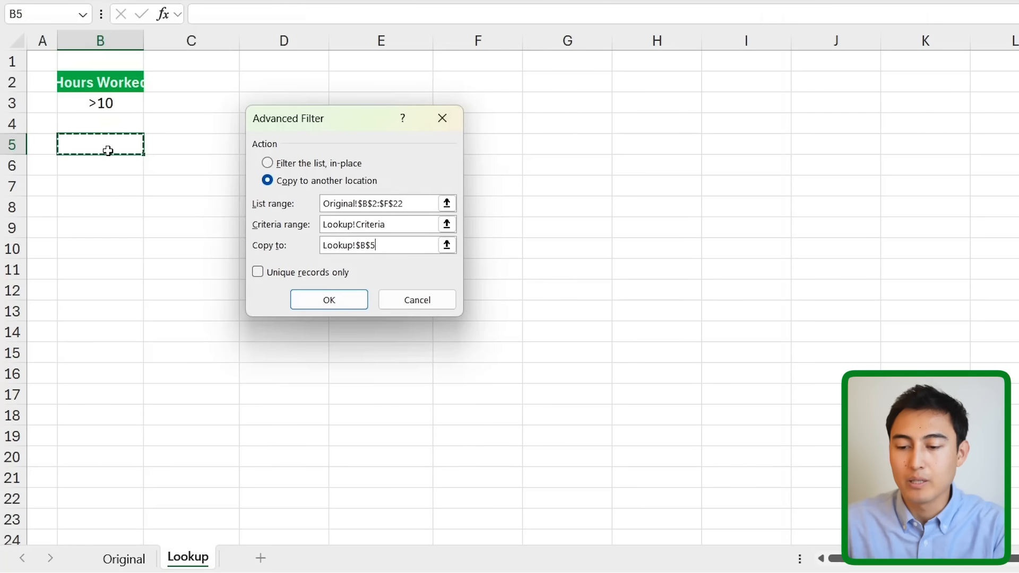
click(328, 300)
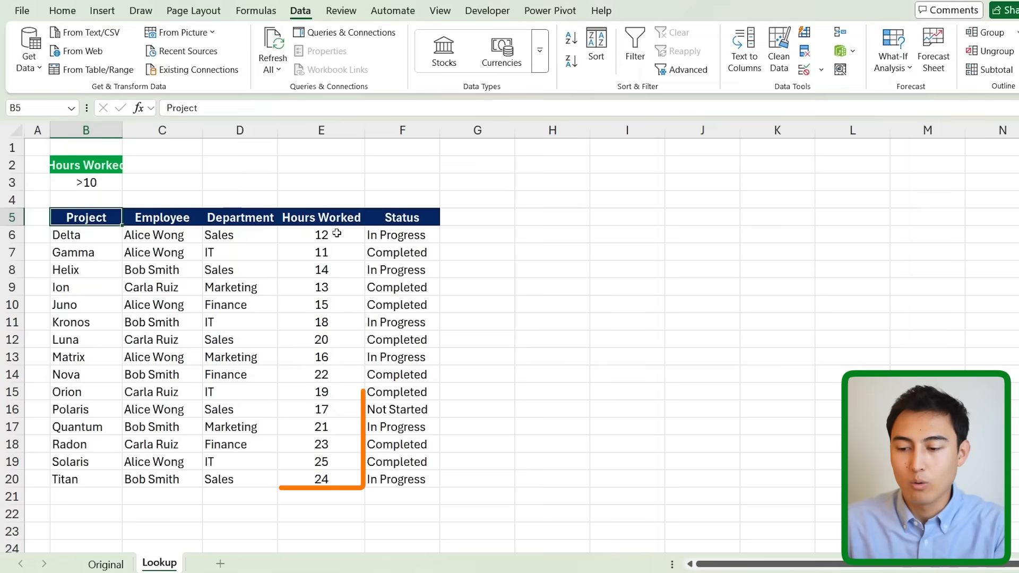
- Edit the B3 criterion value (>15) and select B6 for the new formula
click(321, 252)
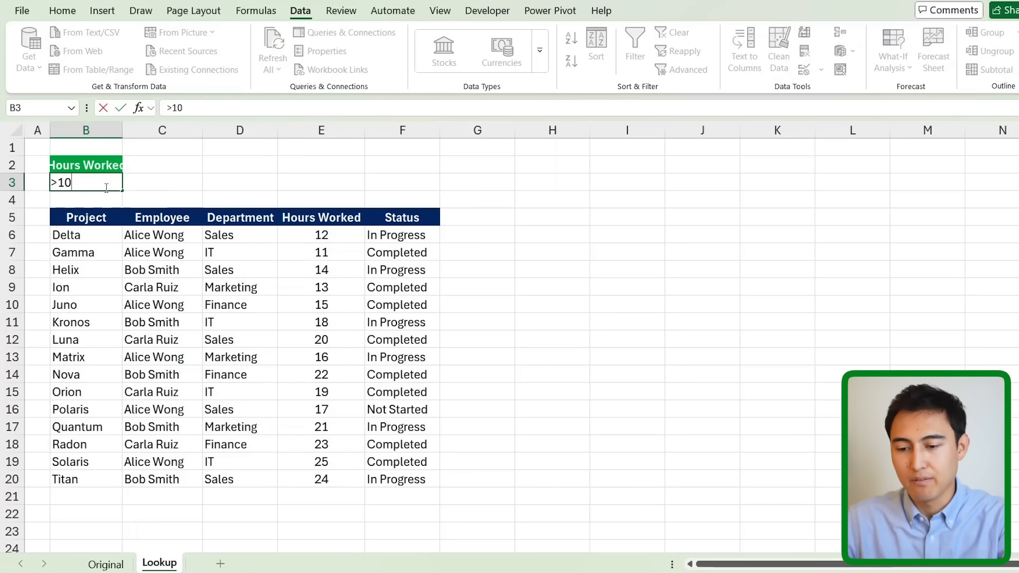
text(>15)
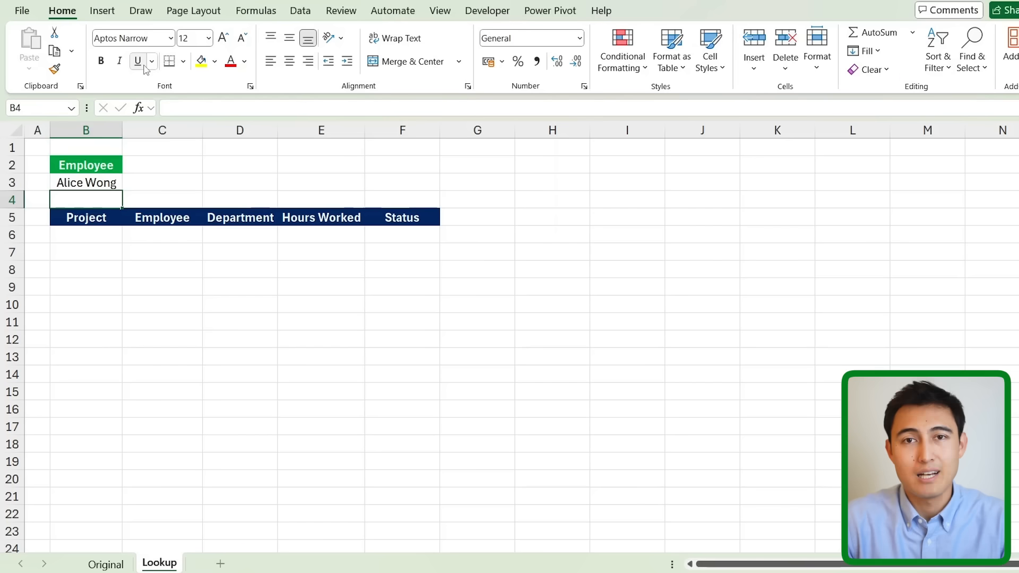
click(85, 235)
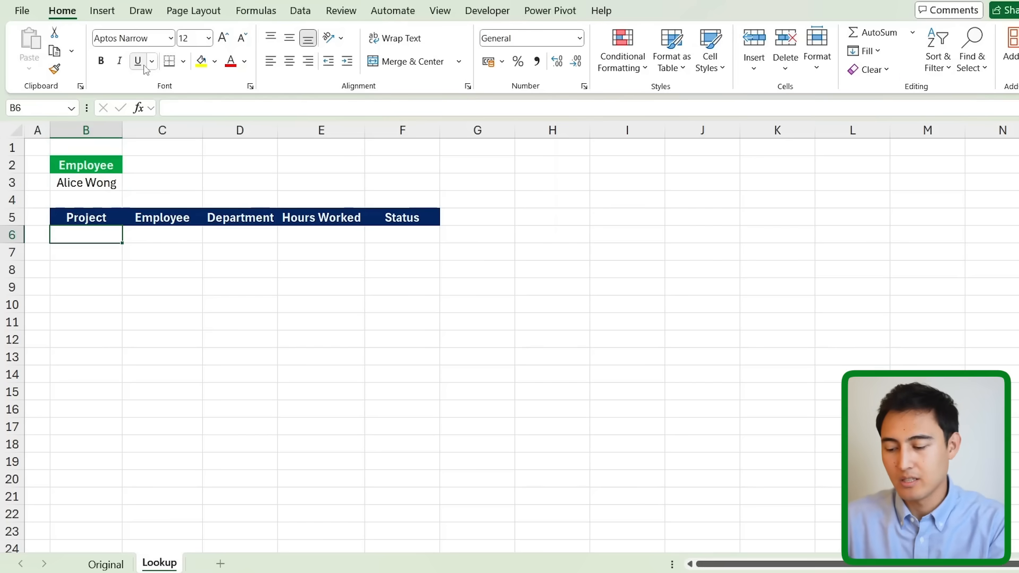
- Enter =FILTER(Original!B2:F22,Original!C2:C22=Lookup!B3) in B6 and add a Status: In Progress criterion
text(=filter)
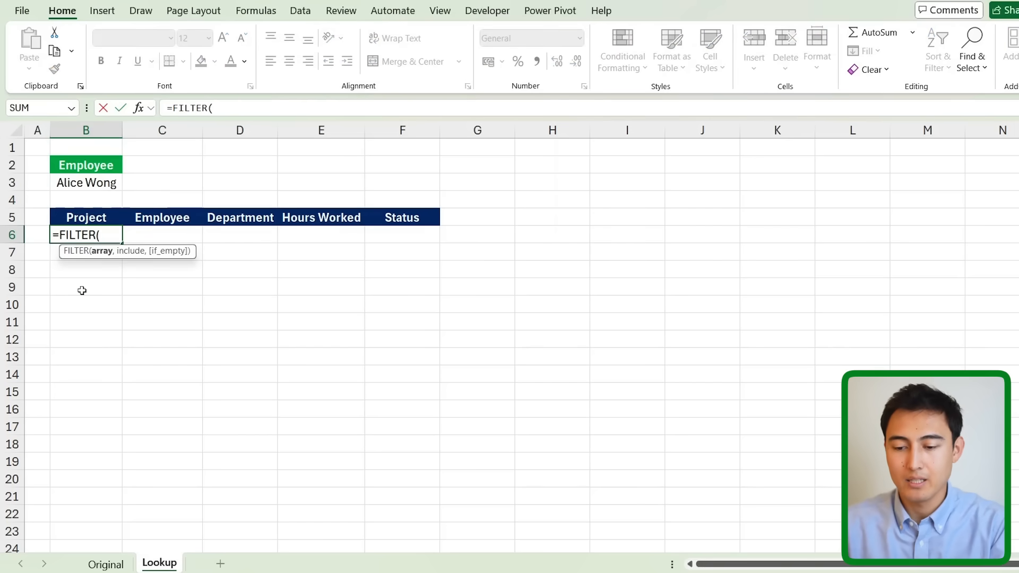
click(105, 563)
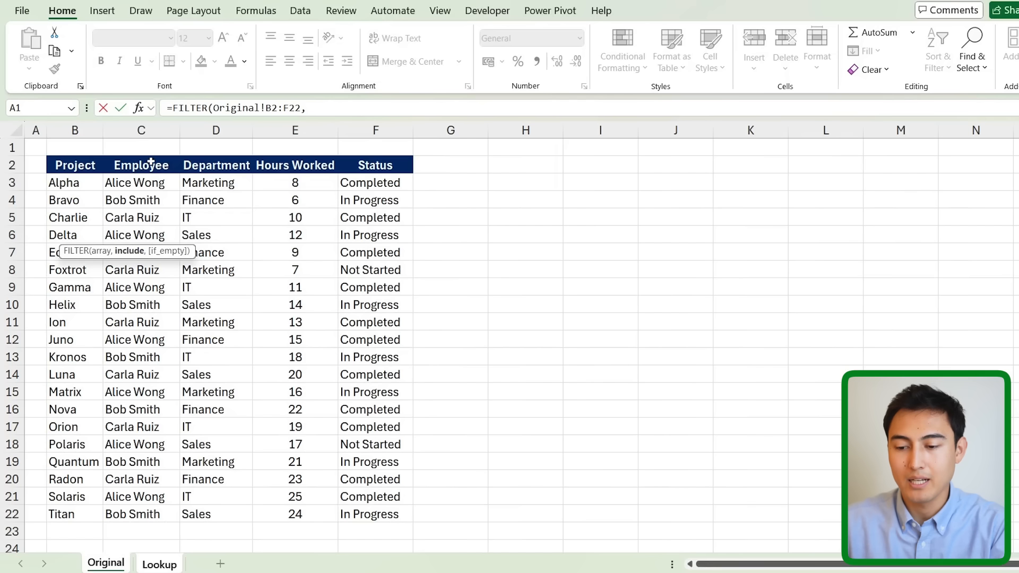
drag(141, 165, 142, 515)
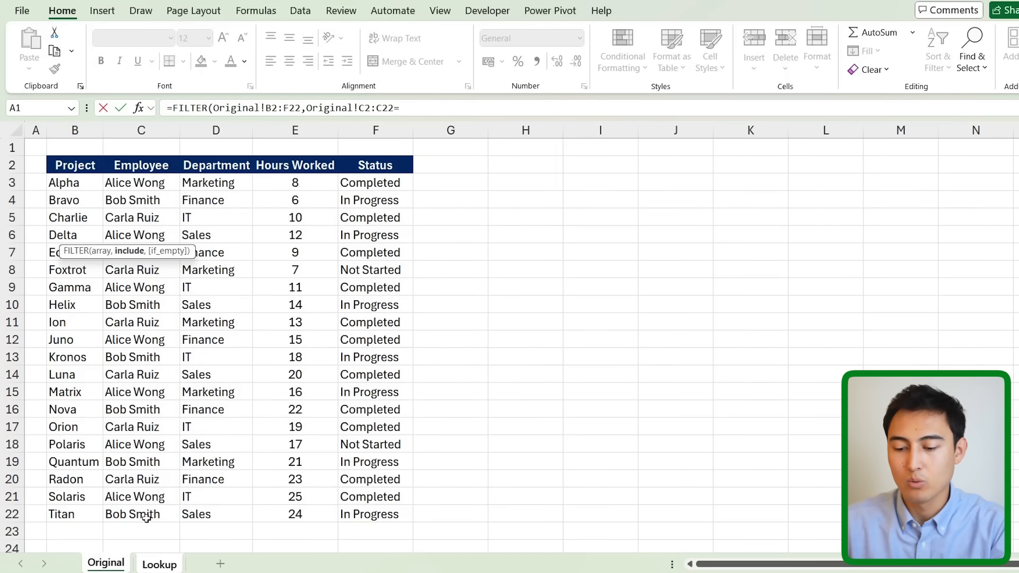
click(159, 562)
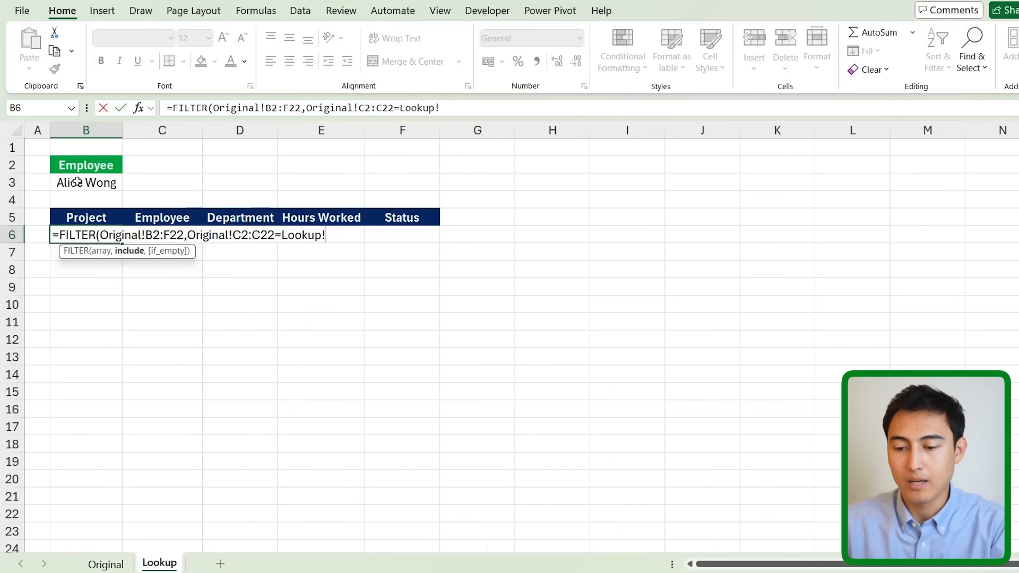
click(86, 182)
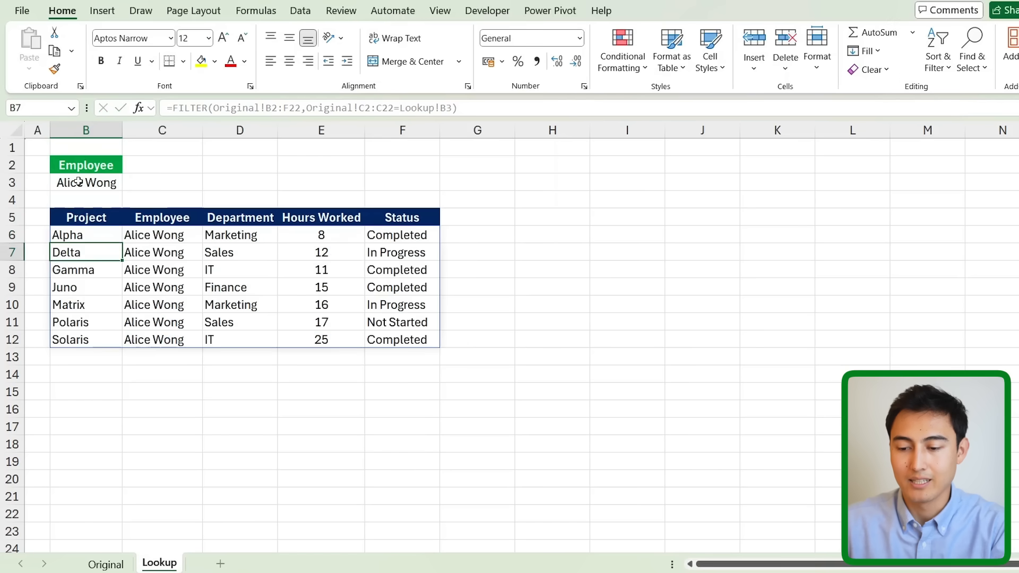
click(85, 182)
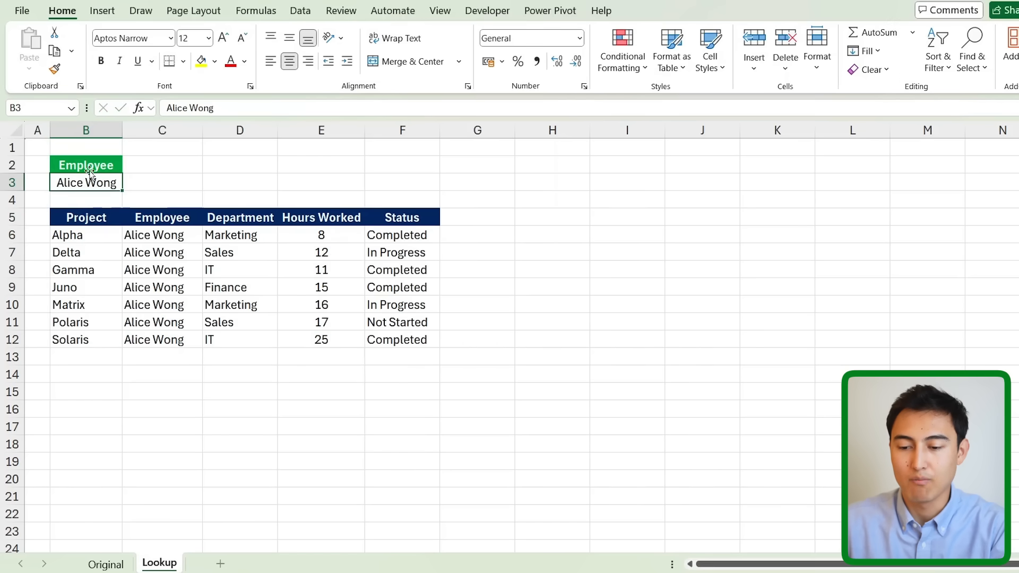
text(Bo)
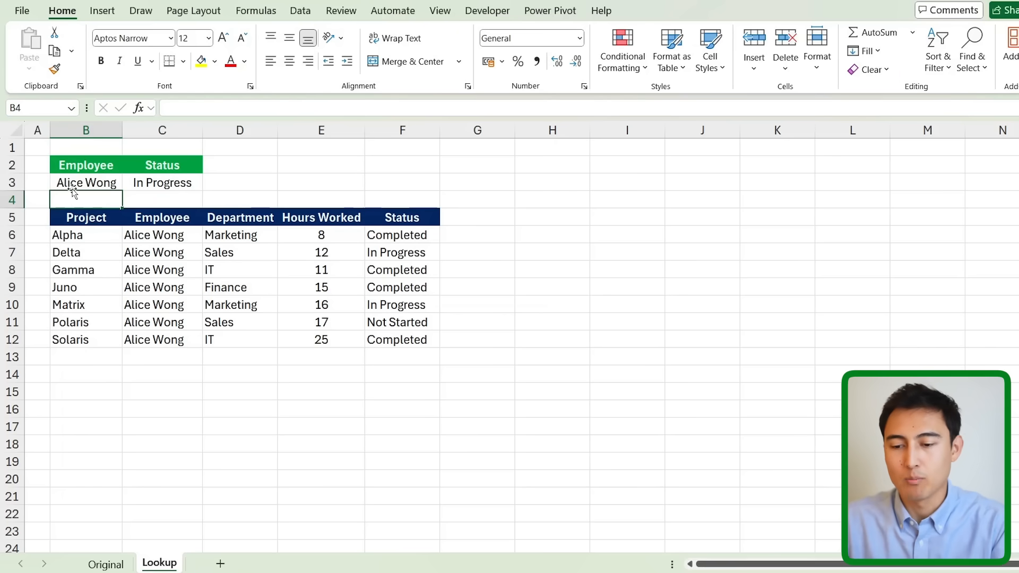
- Extend B6's FILTER with *(Original!F2:F22=Lookup!C3), leaving only the Delta and Matrix rows
click(85, 183)
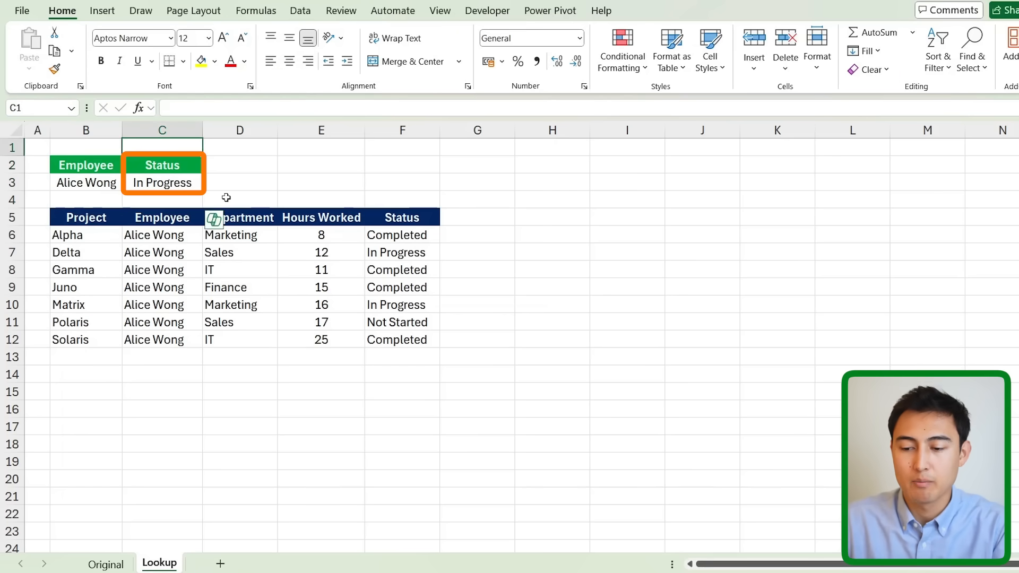
click(401, 252)
text(=FILTER(Original!B2:F22,(Original!C2:C22=Lookup!B3)
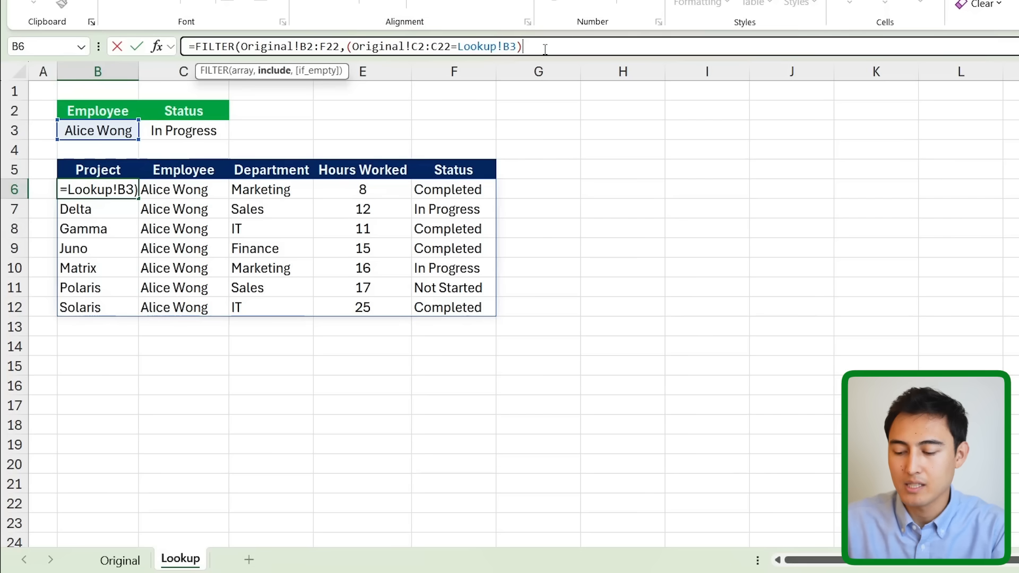
text(*)
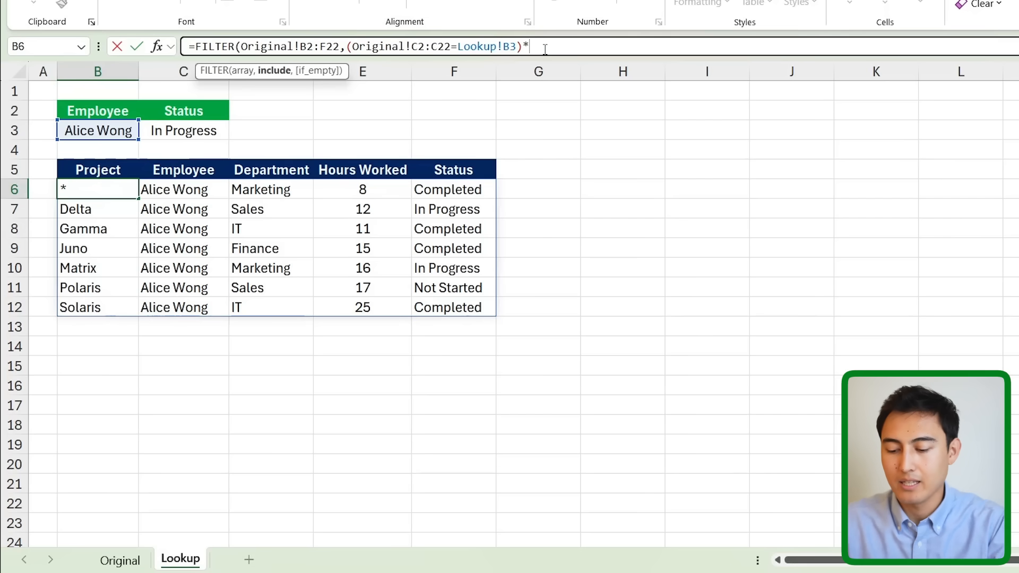
text(())
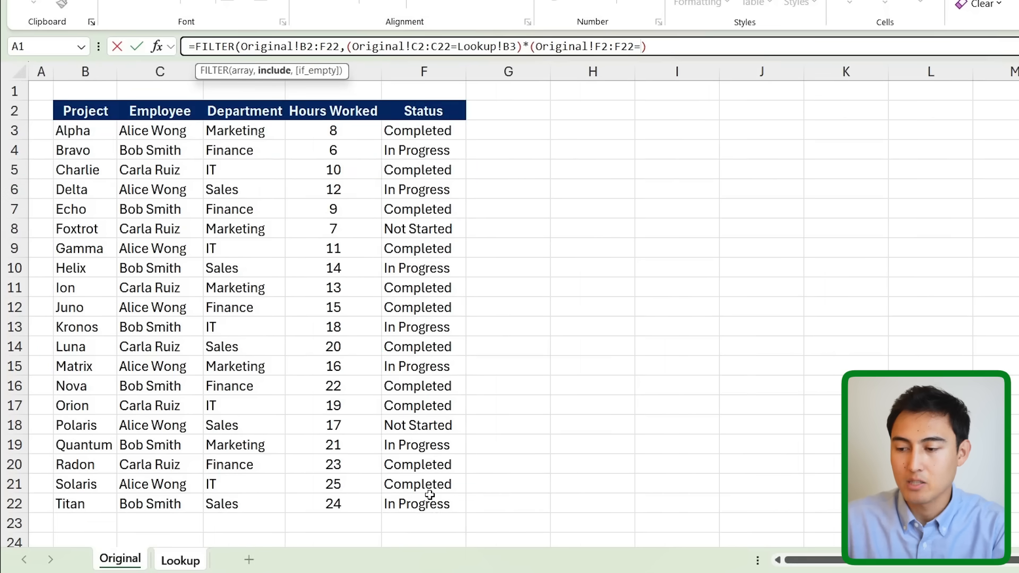
click(180, 559)
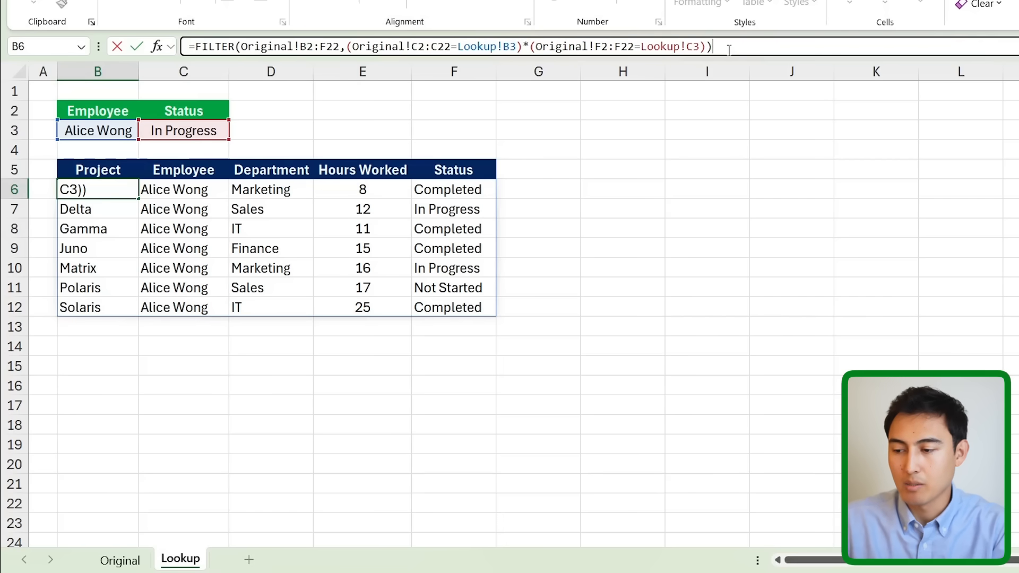
key(Enter)
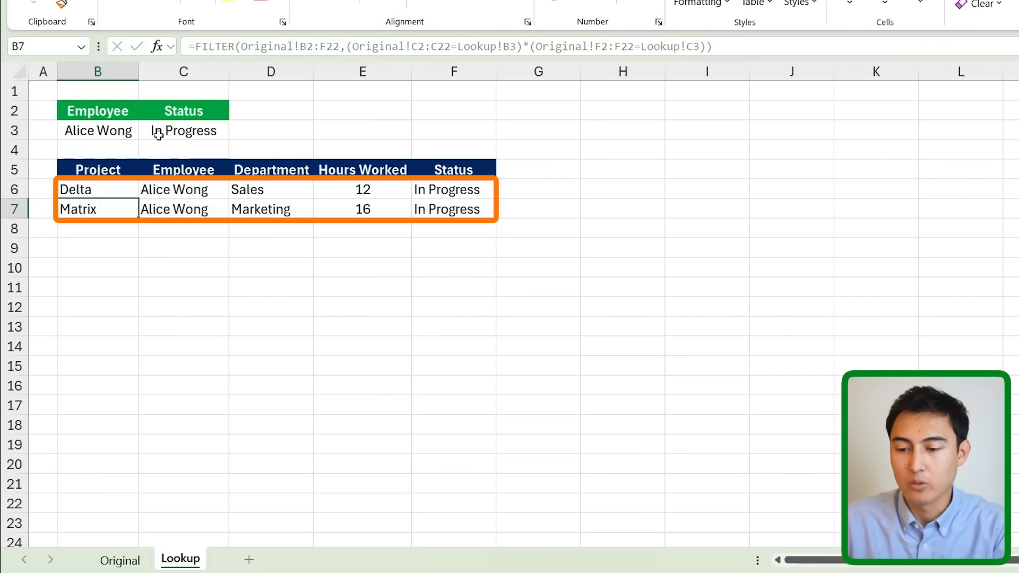
text(Completed)
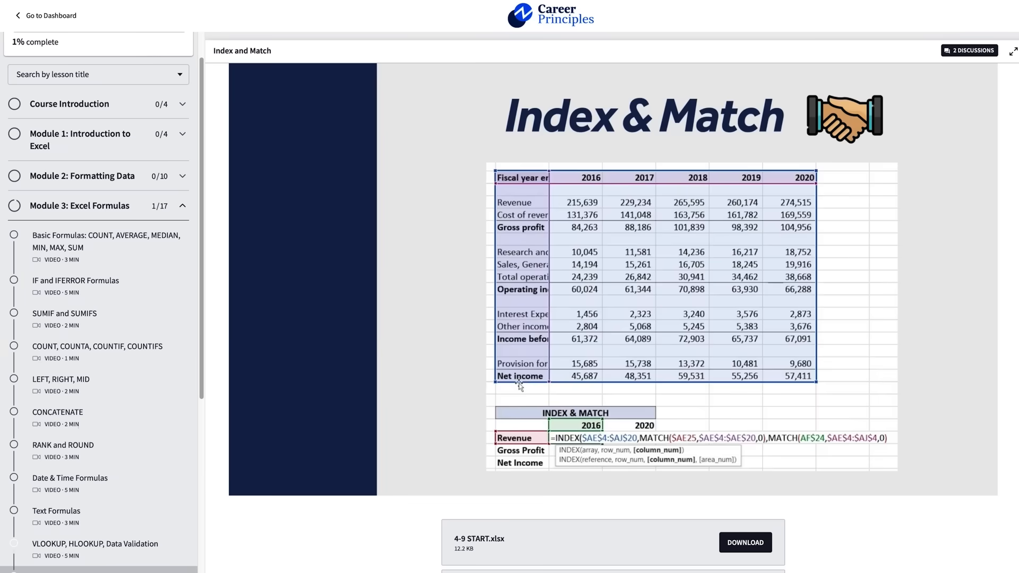
- Close the Career Principles course page and return to the side-by-side Excel workbooks
click(57, 166)
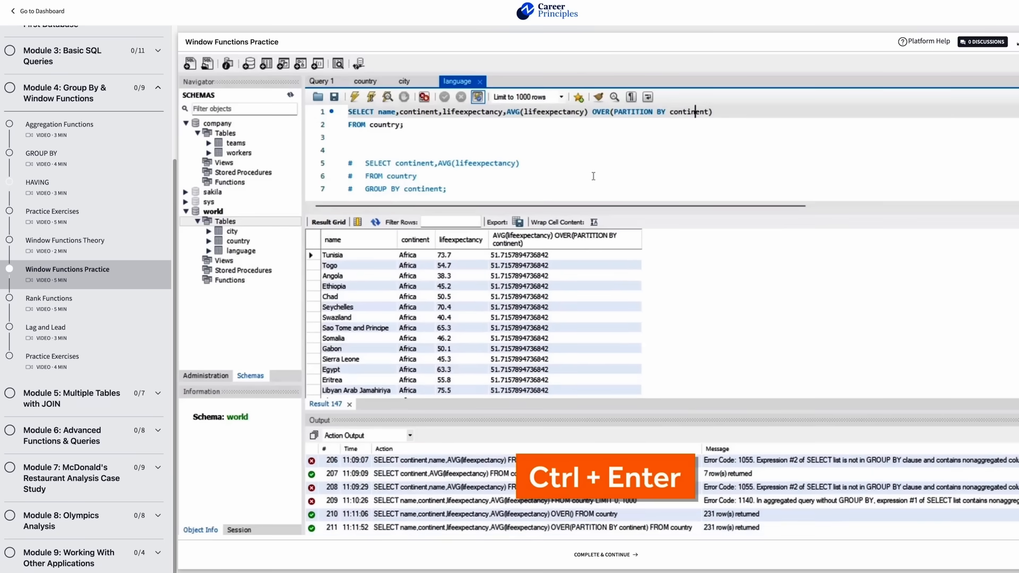
click(58, 275)
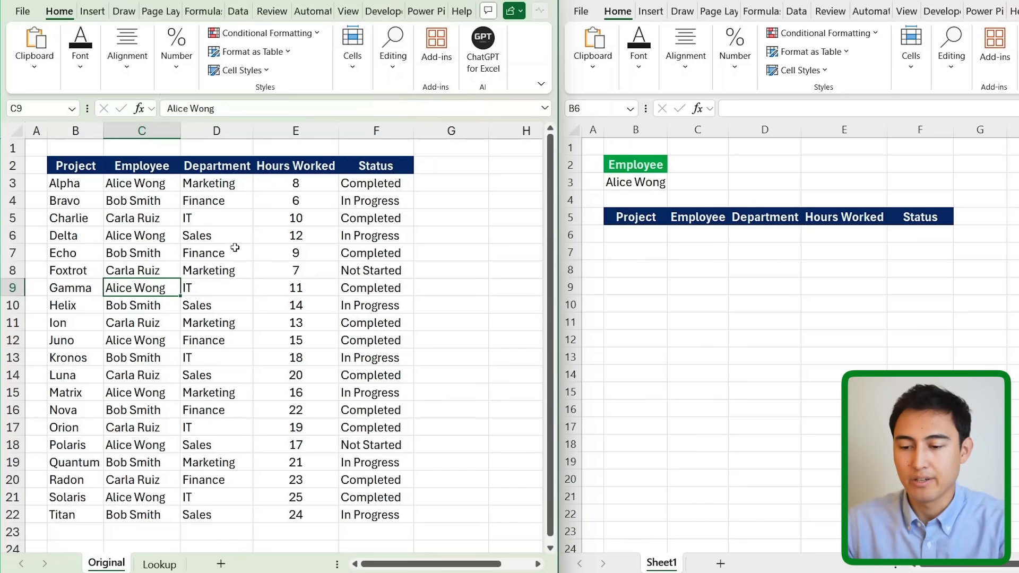
- Enter =FILTER(Original!B2:F22, C2:C22=B3) in B6 to spill Alice Wong's seven project rows
drag(141, 200, 217, 270)
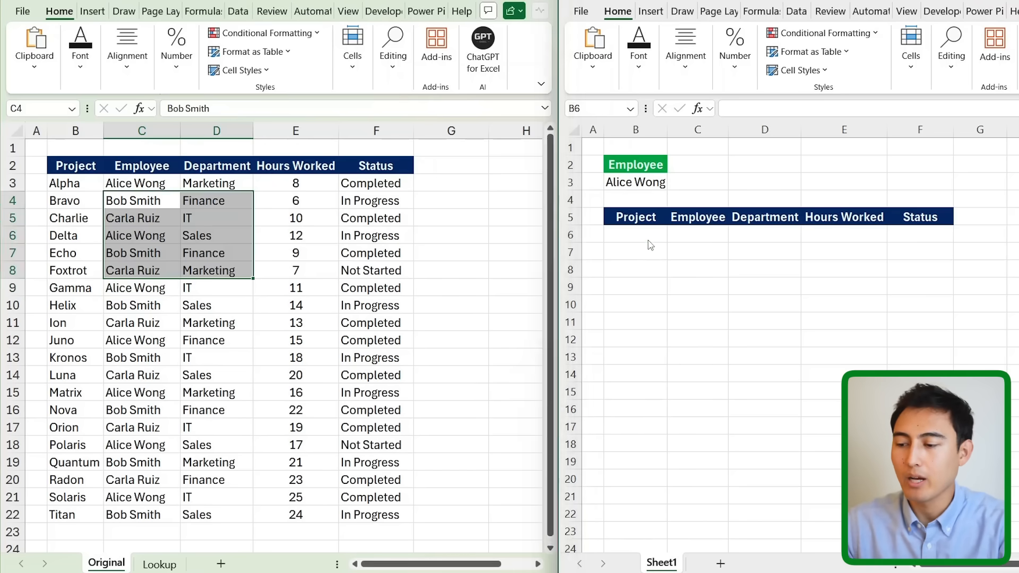
text(=)
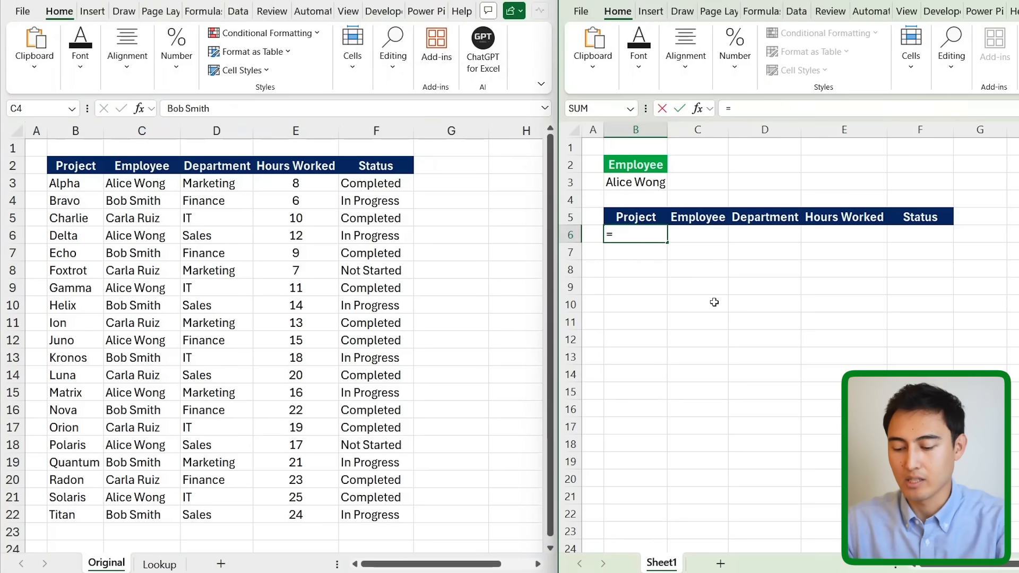
text(filter)
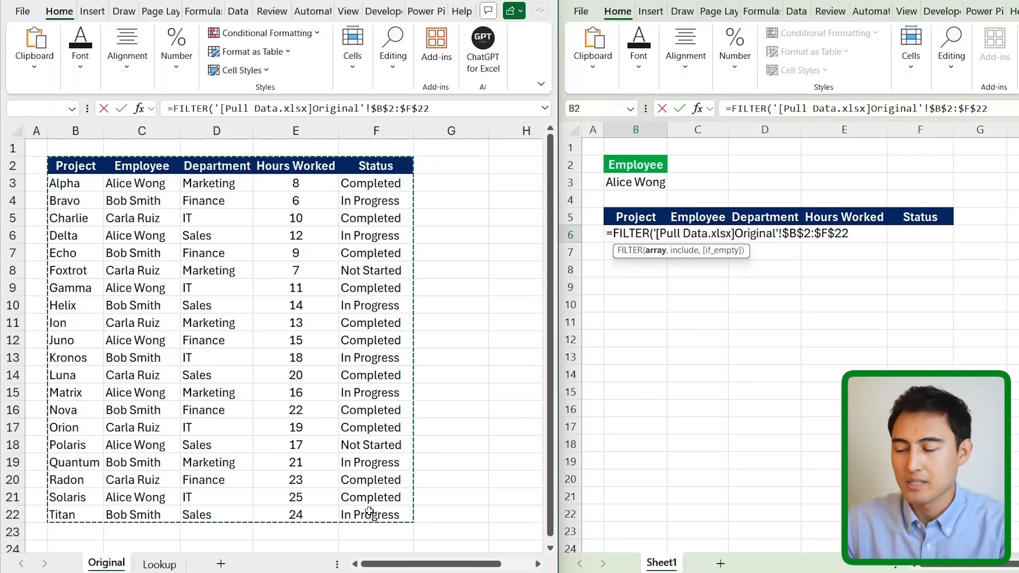
text(,)
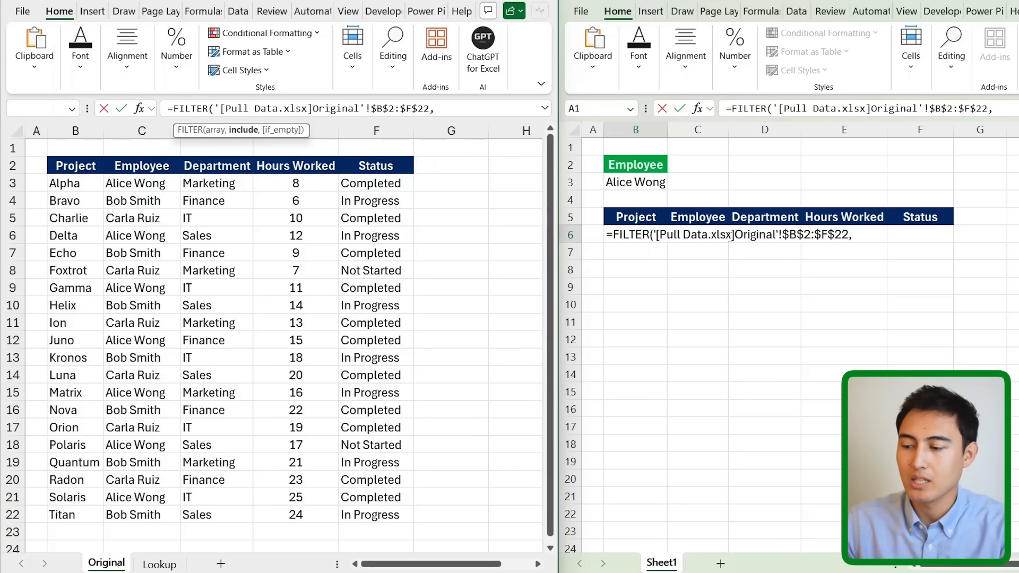
double_click(694, 234)
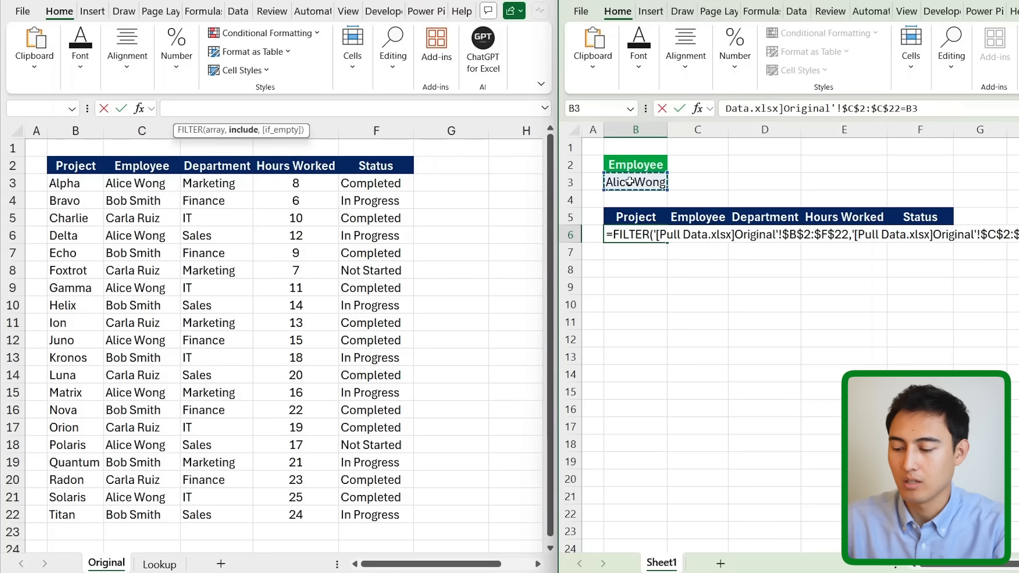
key(Enter)
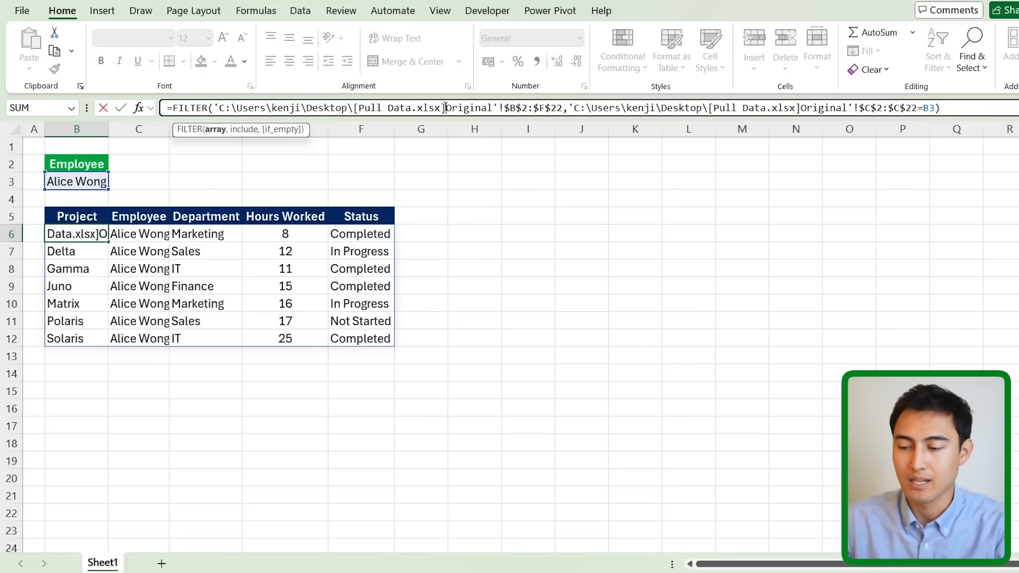
- Inspect B6's full-path reference to Pull Data.xlsx, then start a new blank workbook
double_click(397, 108)
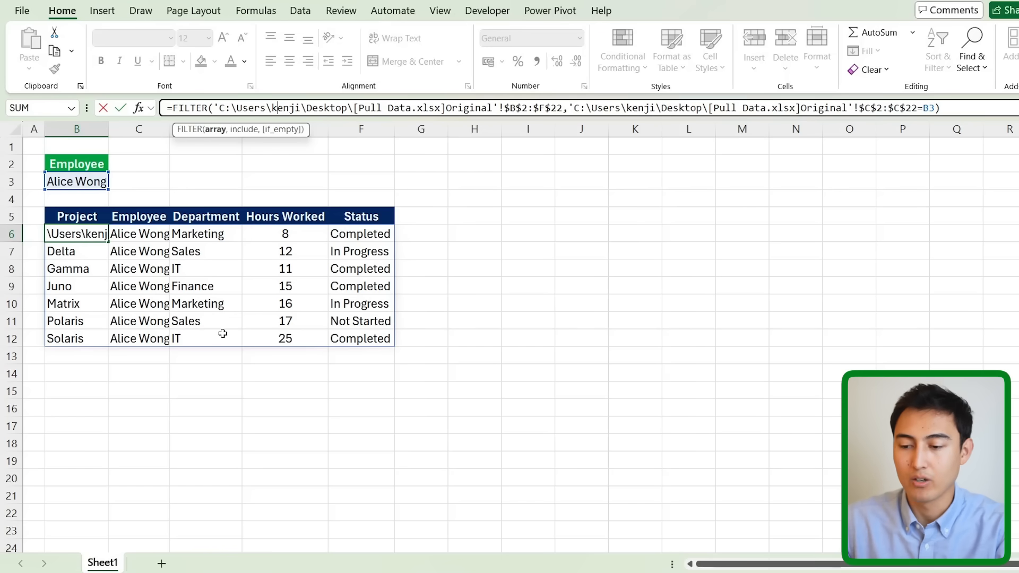
click(106, 562)
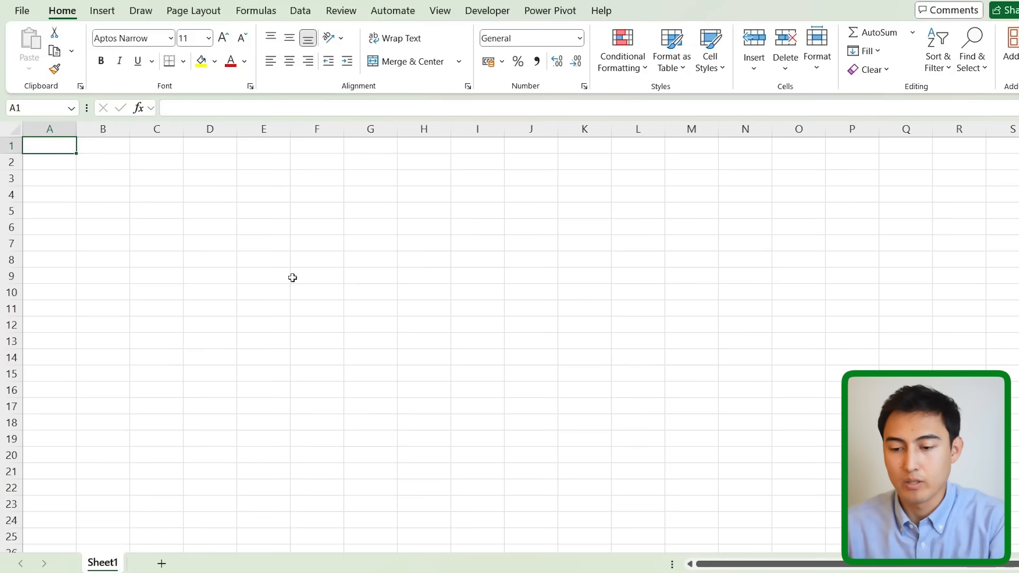
- From cell B2, import the Original sheet of Pull Data.xlsx through Get Data's Excel Workbook source
click(102, 162)
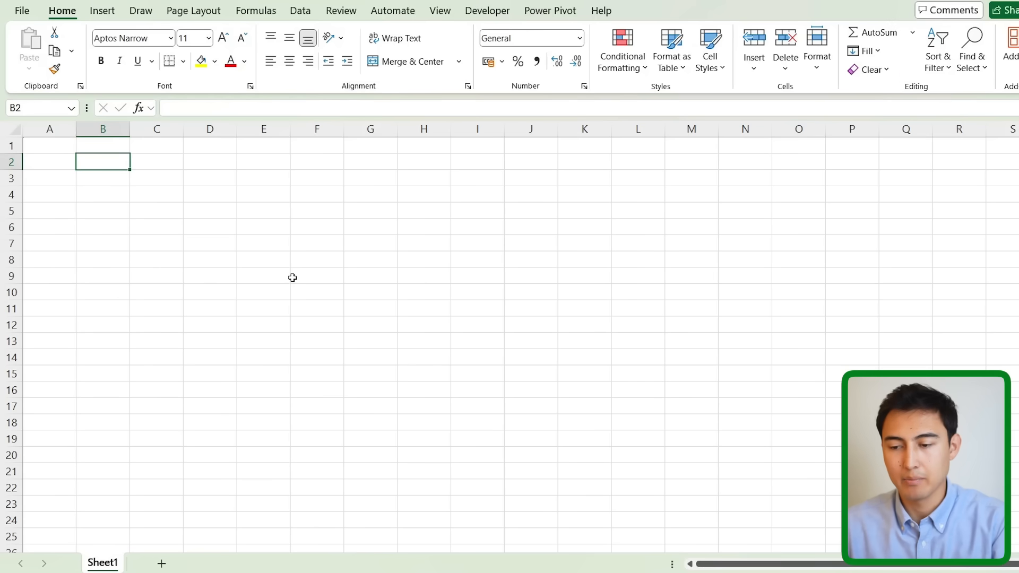
mouse_move(172, 168)
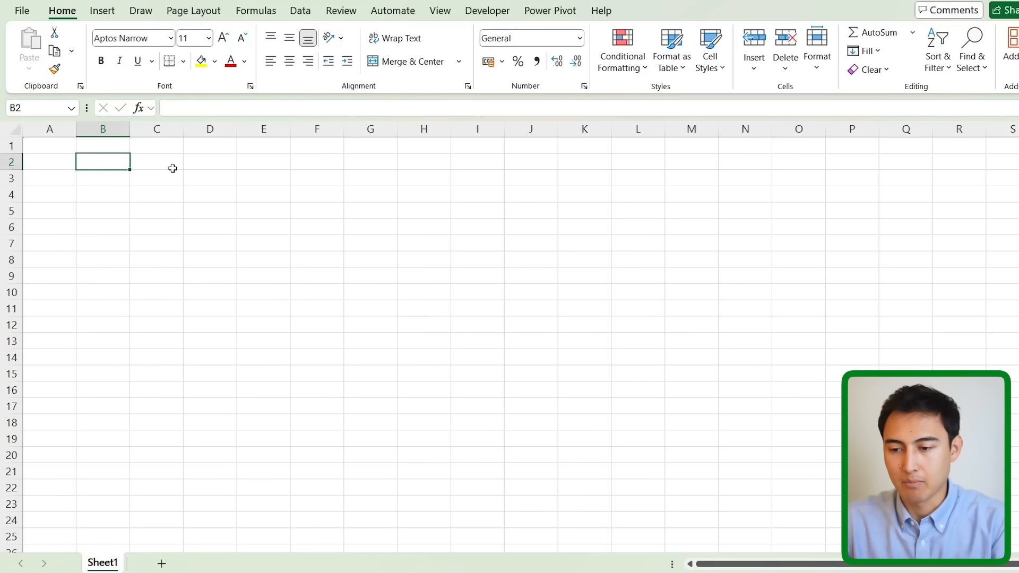
click(300, 10)
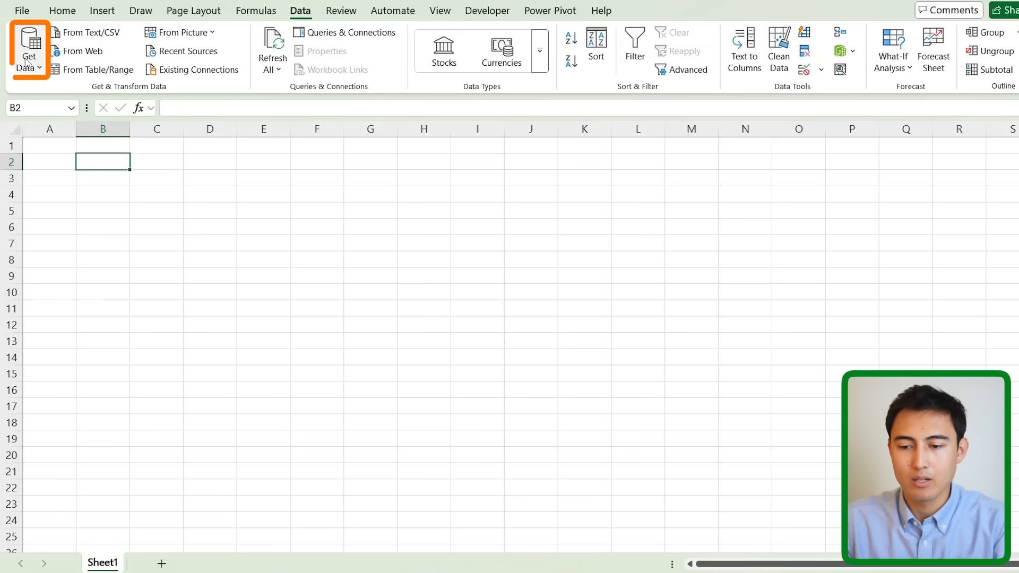
click(29, 48)
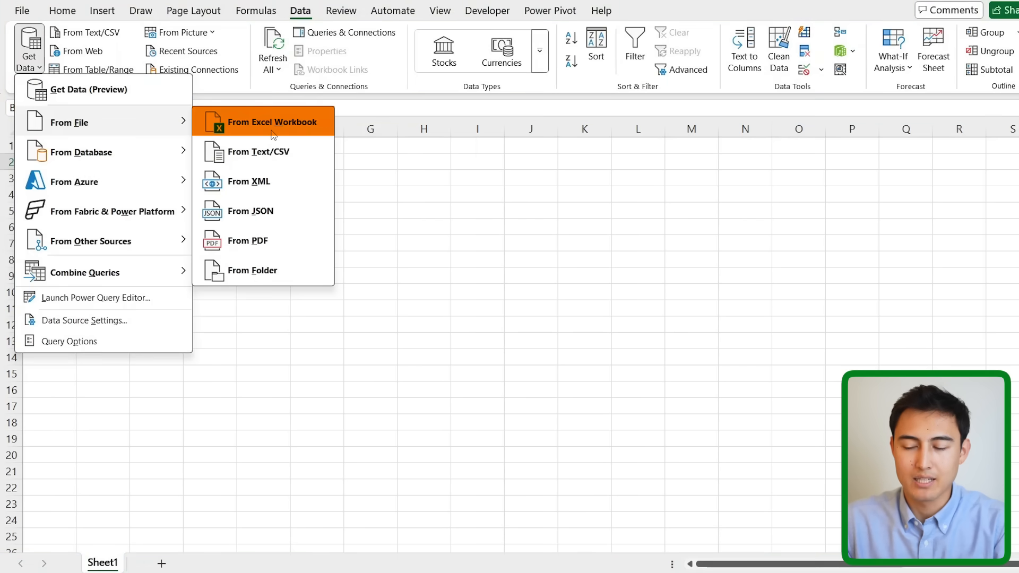
click(272, 122)
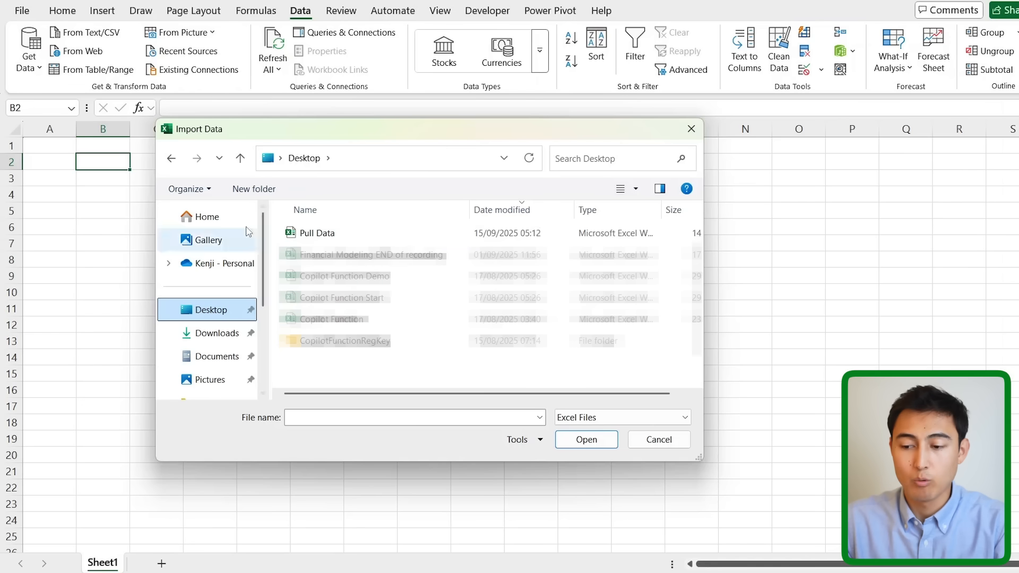
click(317, 232)
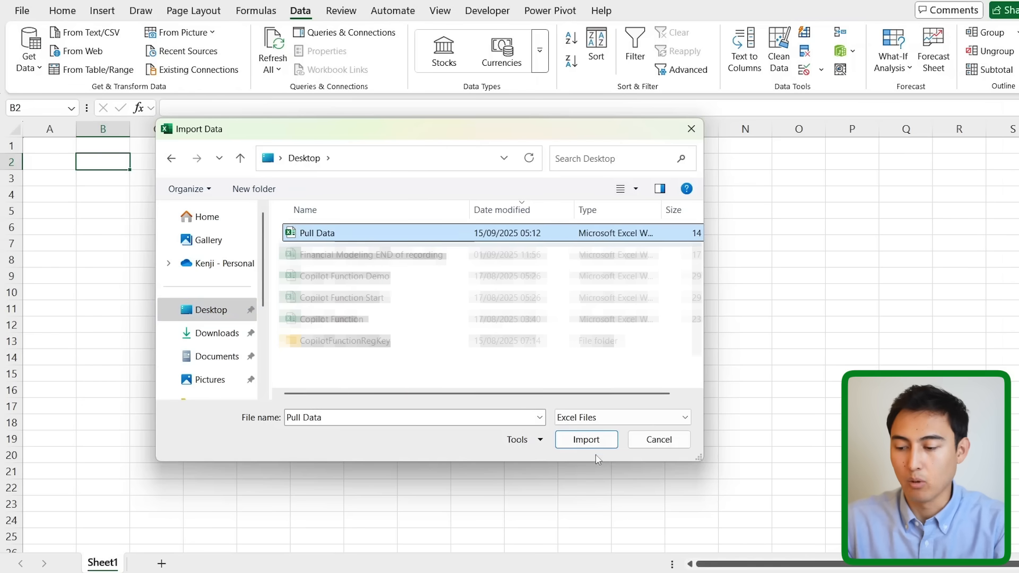
click(585, 439)
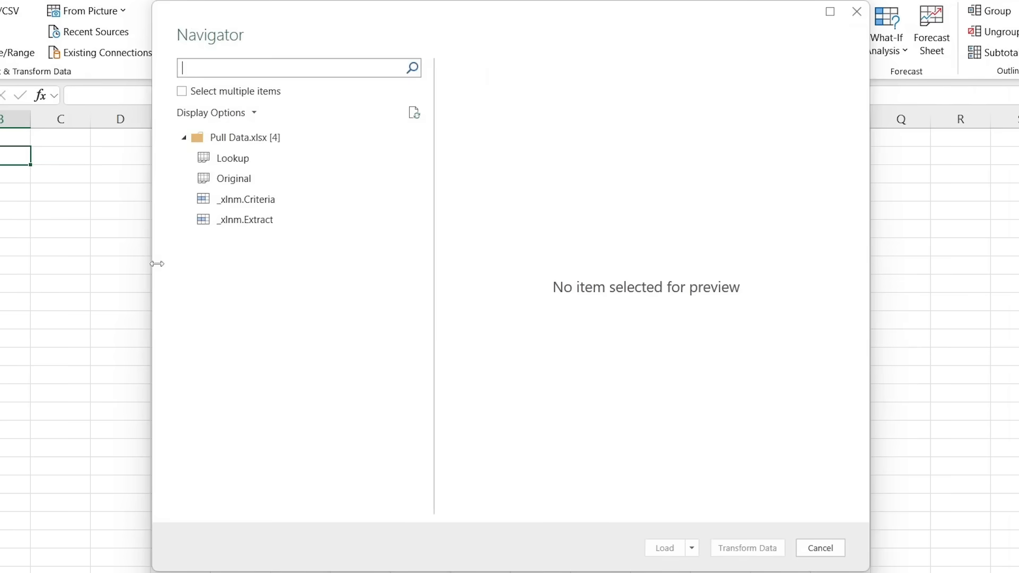
click(232, 159)
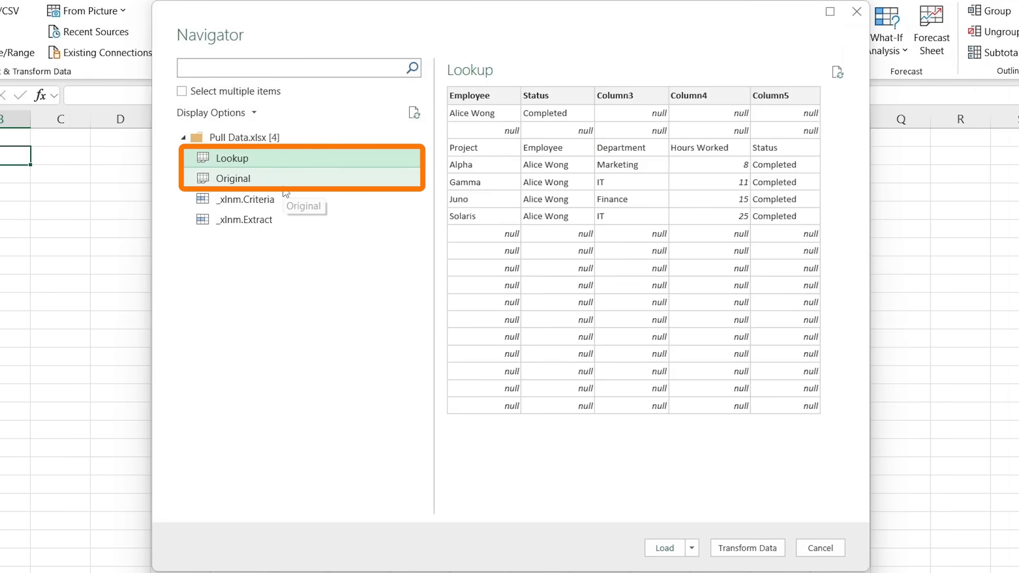
click(232, 179)
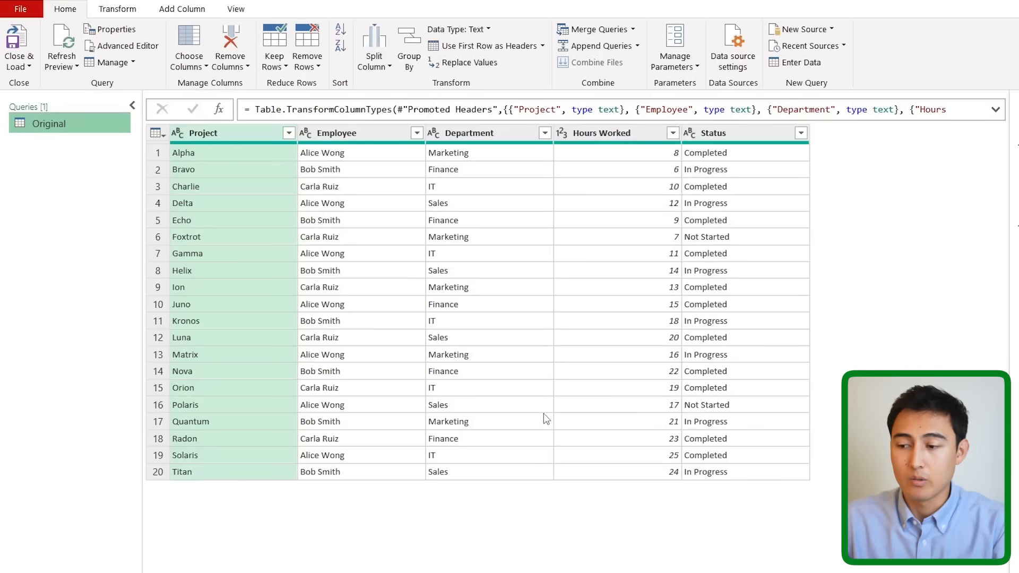
mouse_move(491, 387)
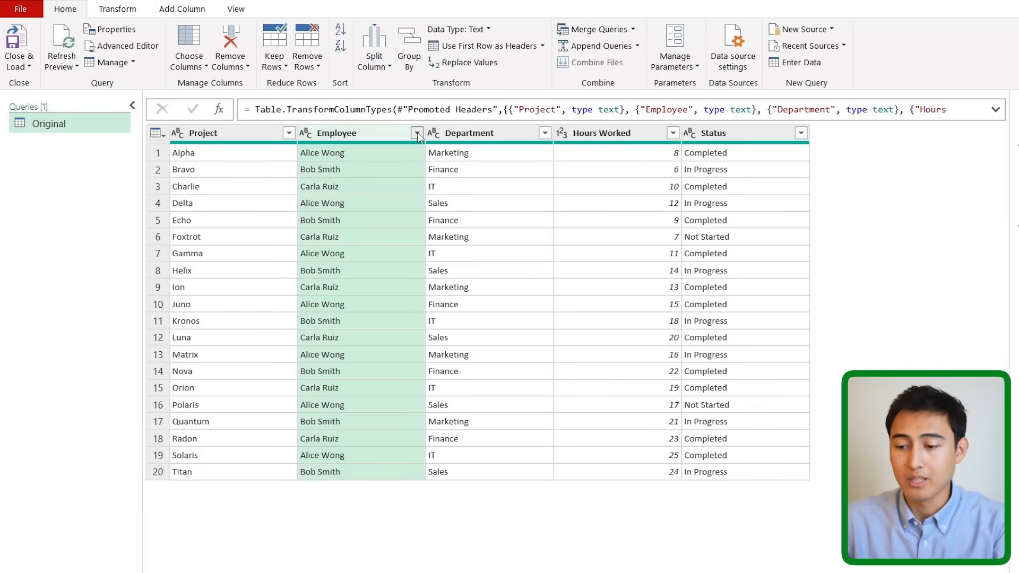
click(416, 133)
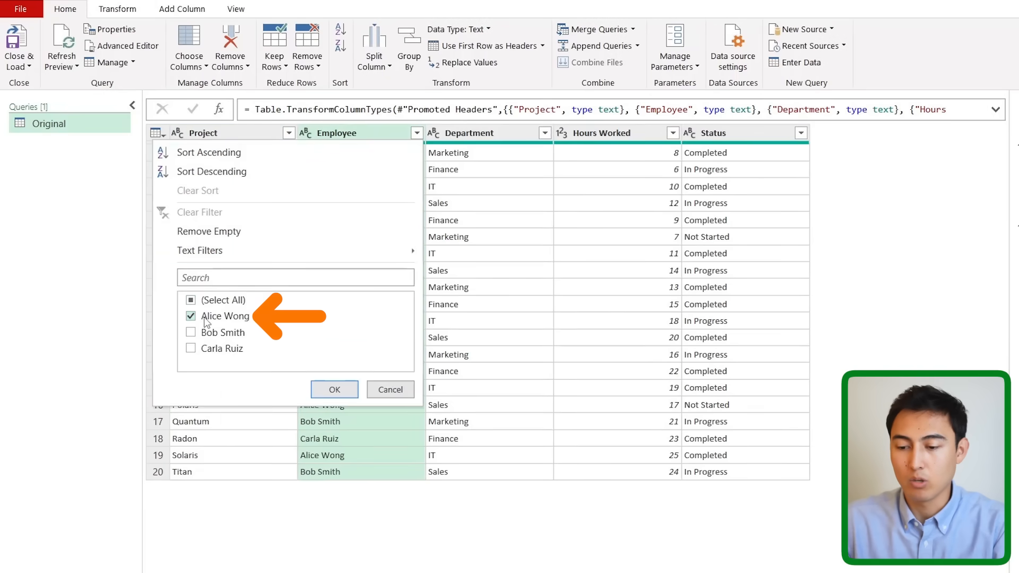
click(334, 389)
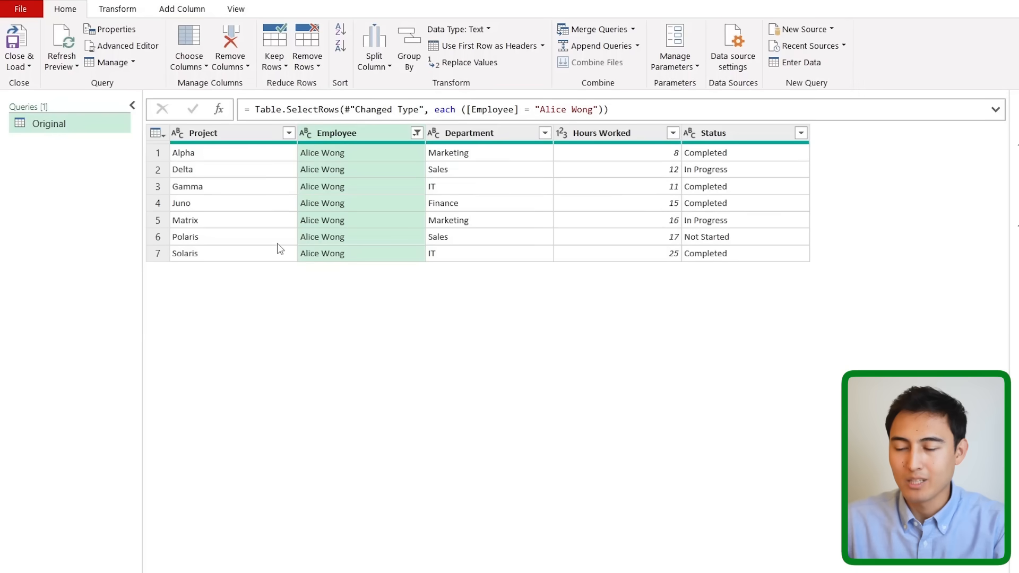
mouse_move(356, 305)
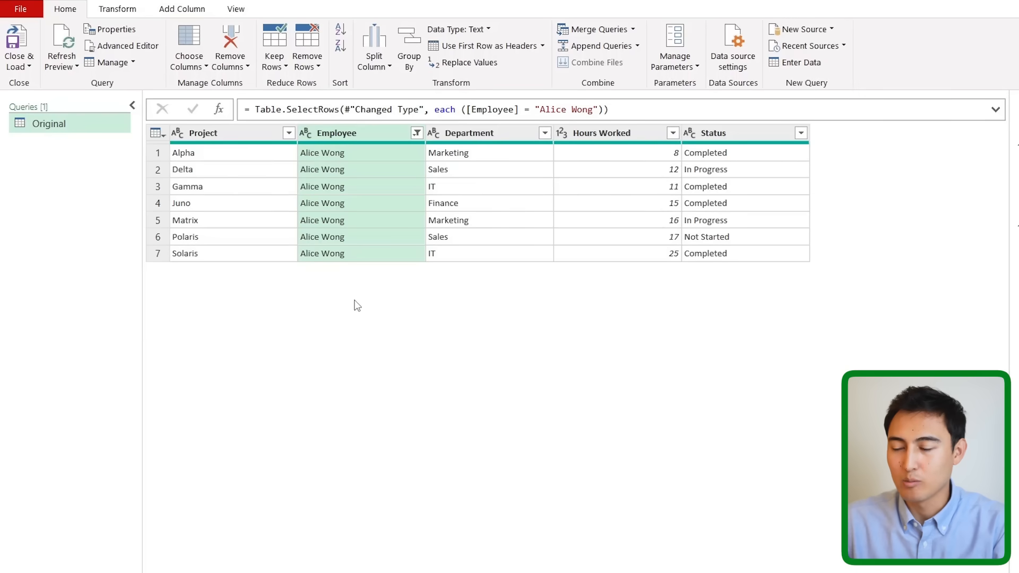
mouse_move(429, 304)
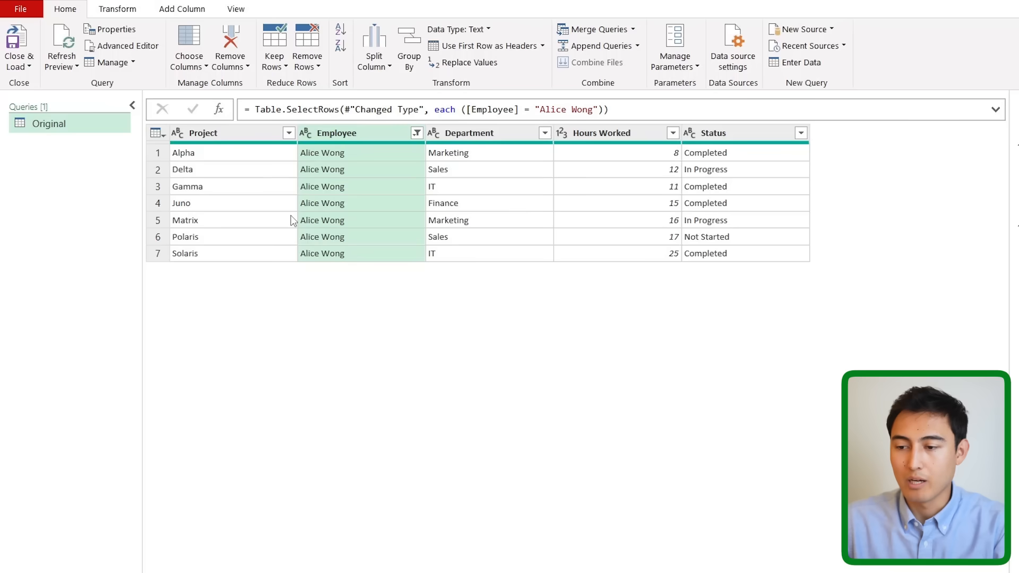
click(18, 43)
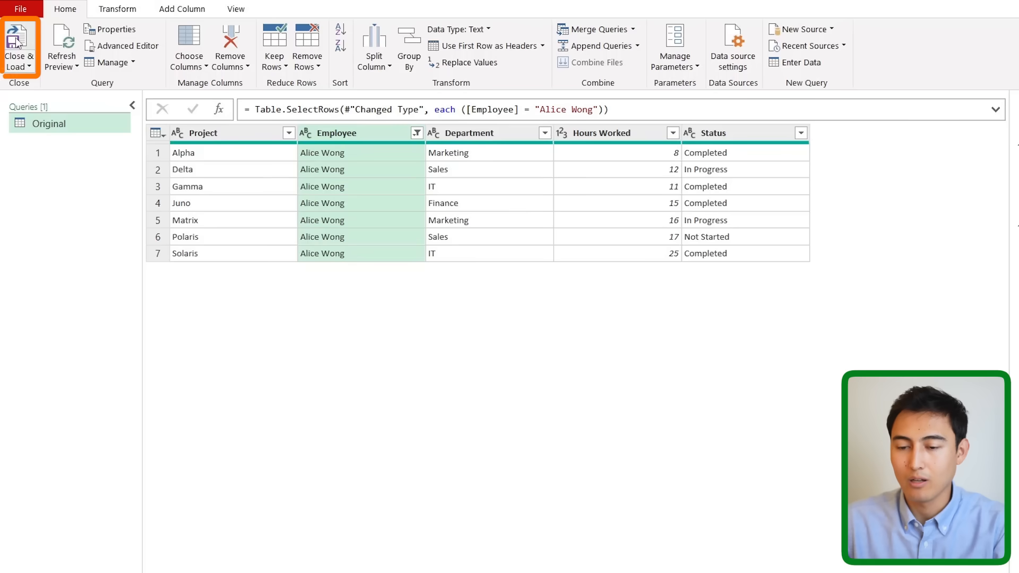
click(19, 46)
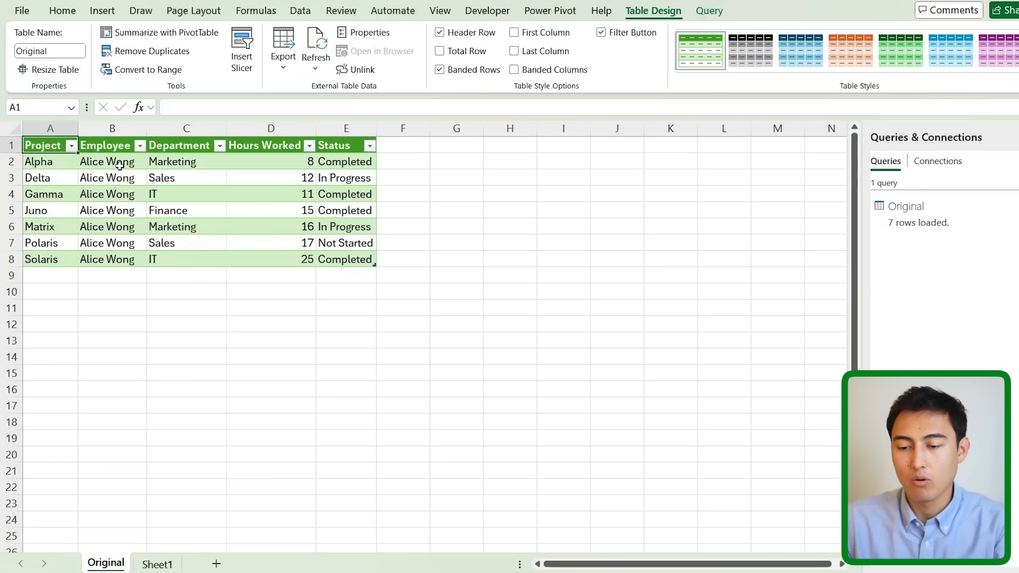
- Delete the Alpha row in Pull Data, save it, and refresh the query table
click(186, 162)
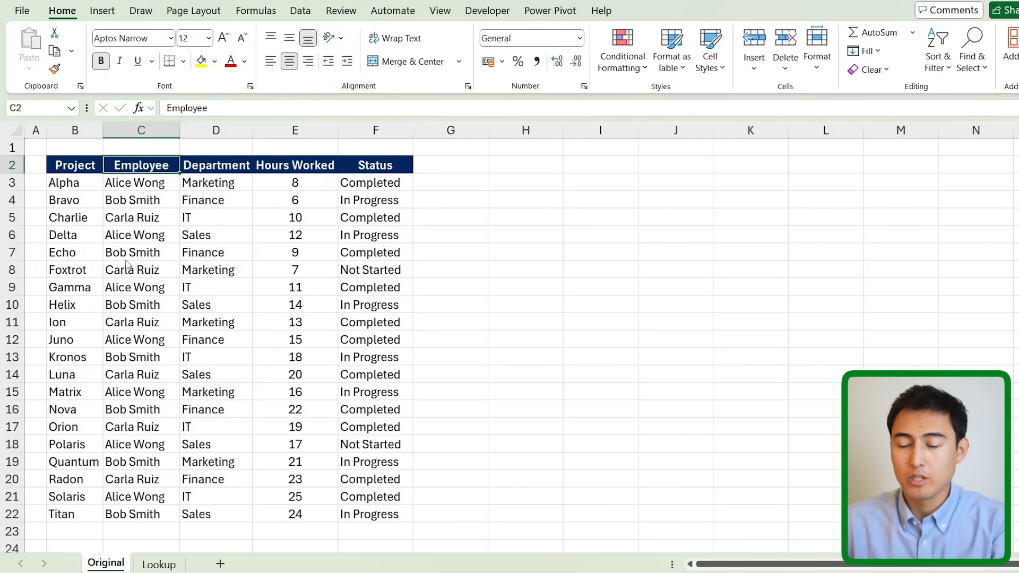
click(141, 182)
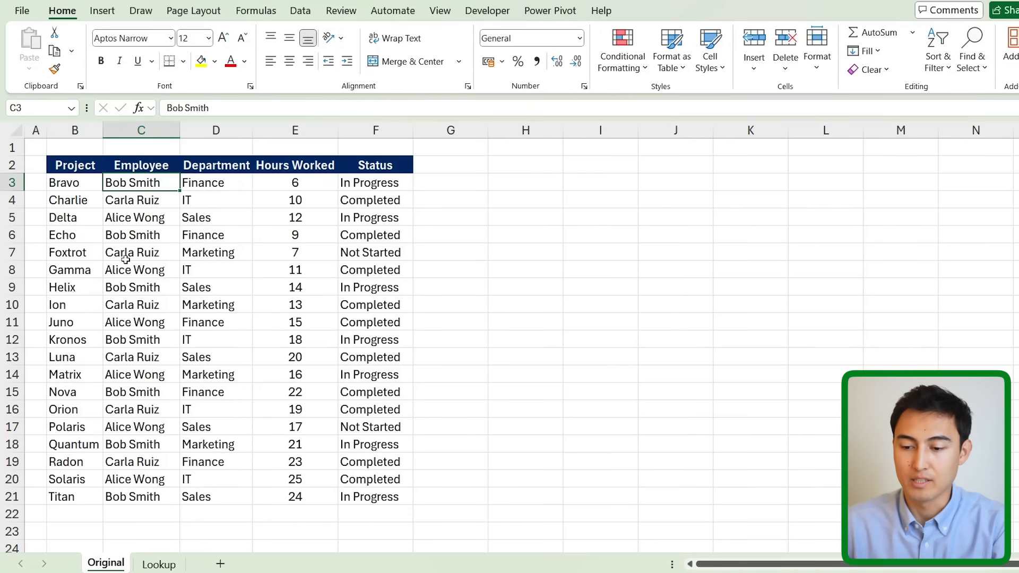
key(ctrl+s)
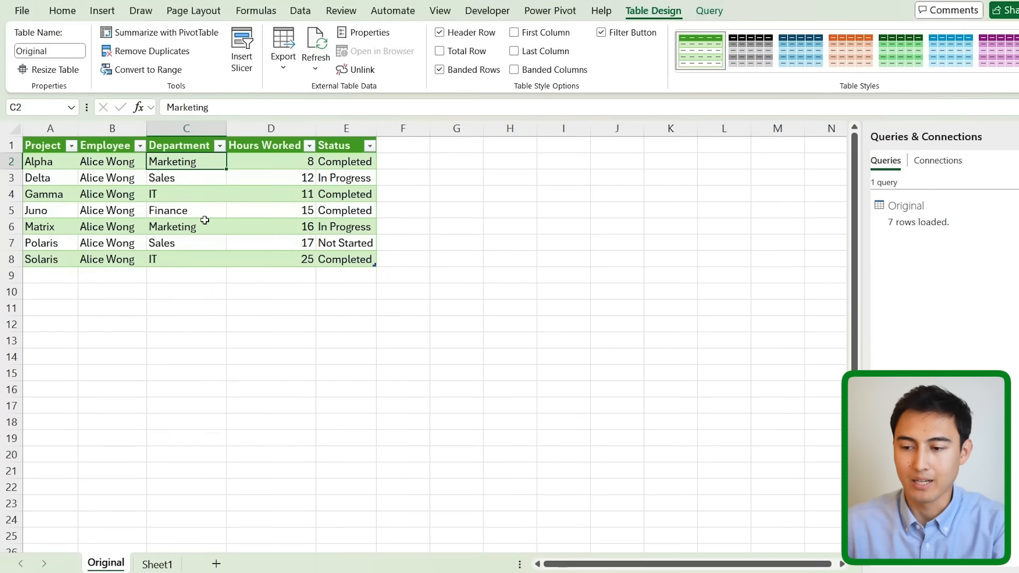
click(315, 42)
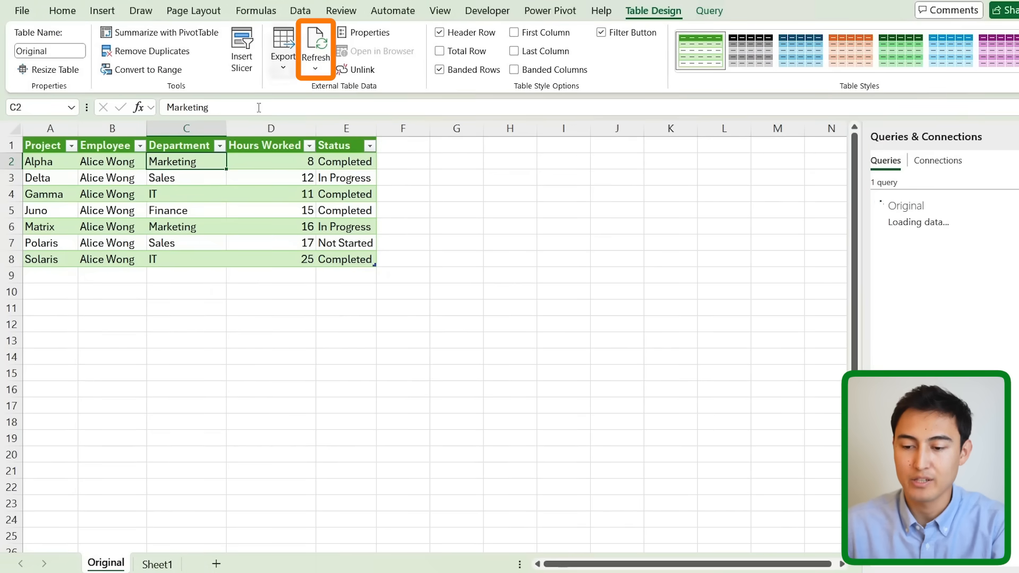
click(315, 49)
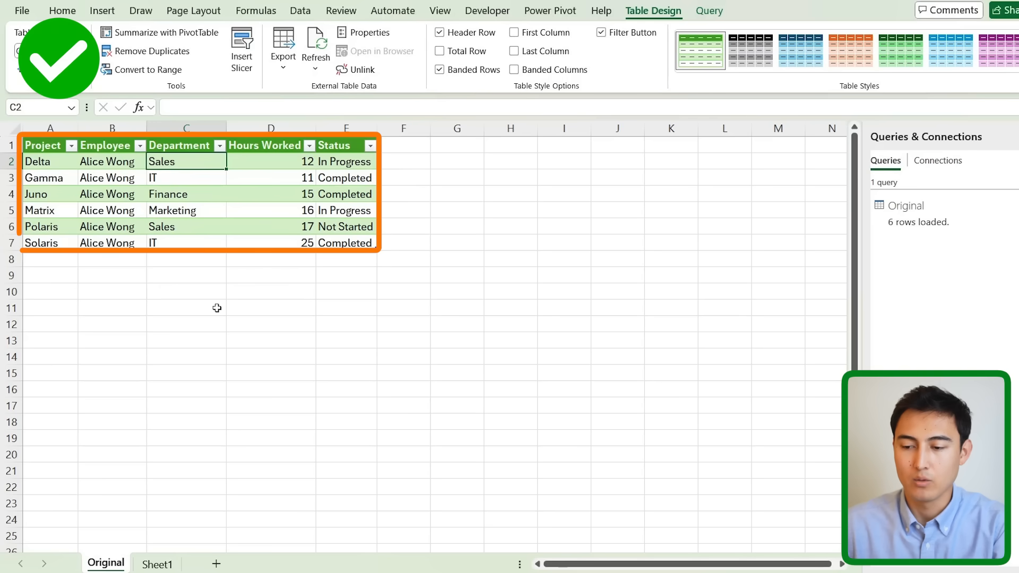